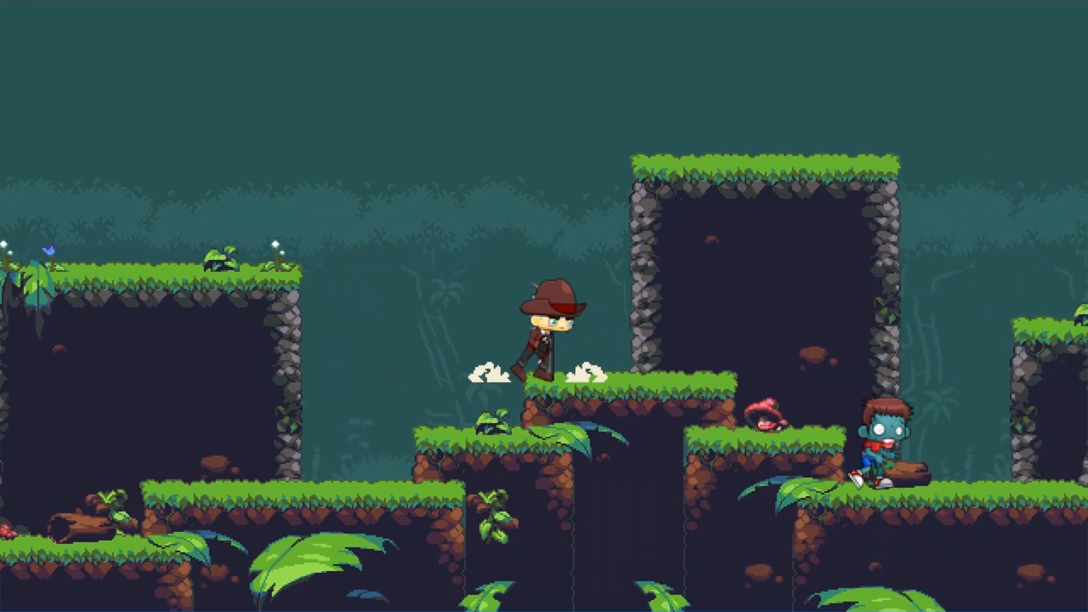
Browse the Open Pixel Project jungle set page, then switch back toward the GameMaker project
scroll("right", 3)
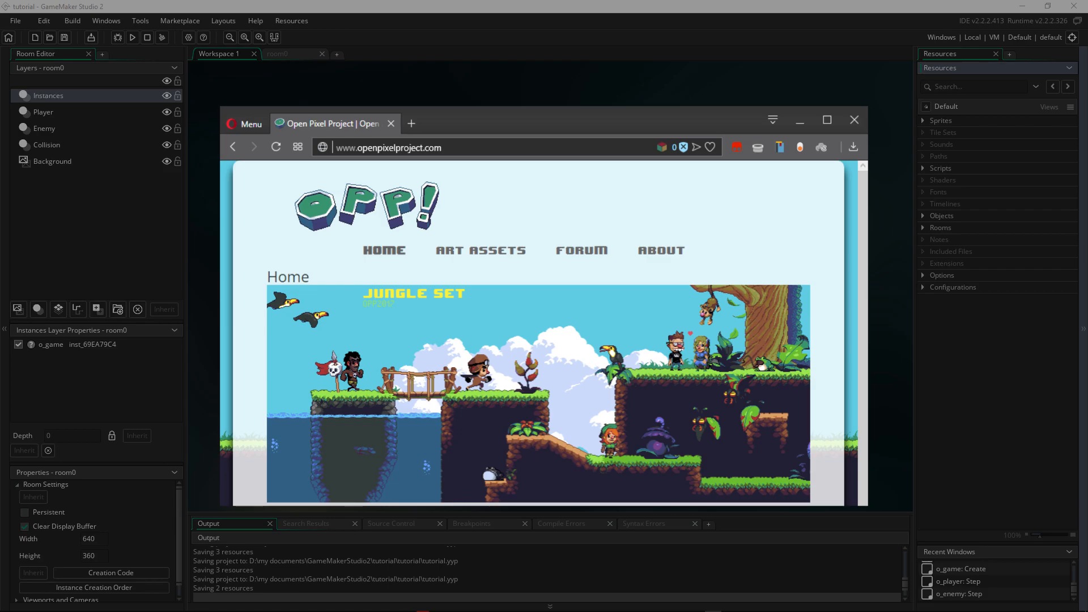
left_click(853, 119)
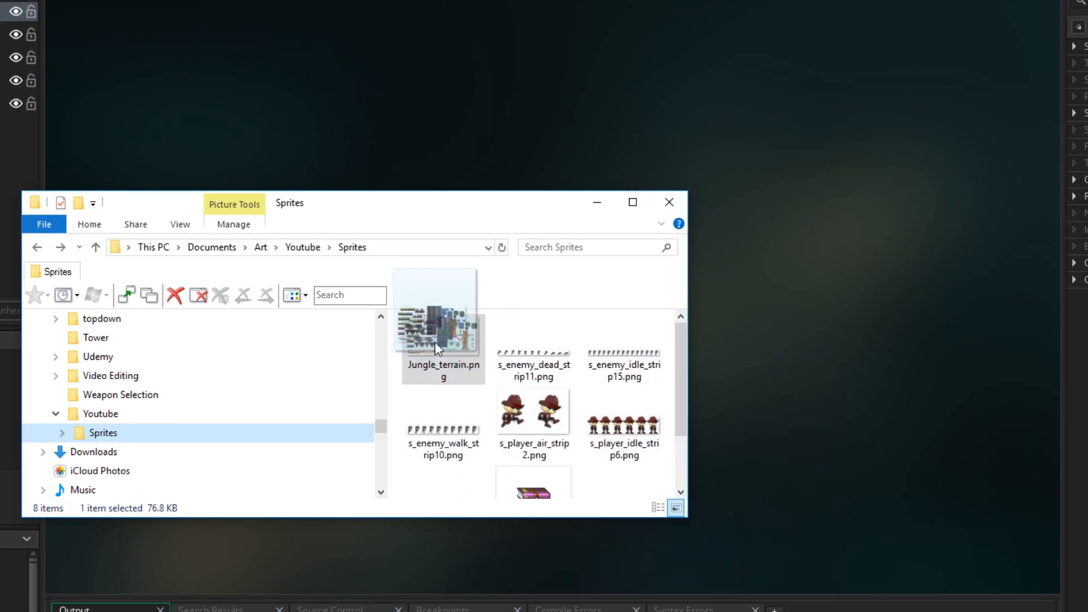
mouse_move(818, 166)
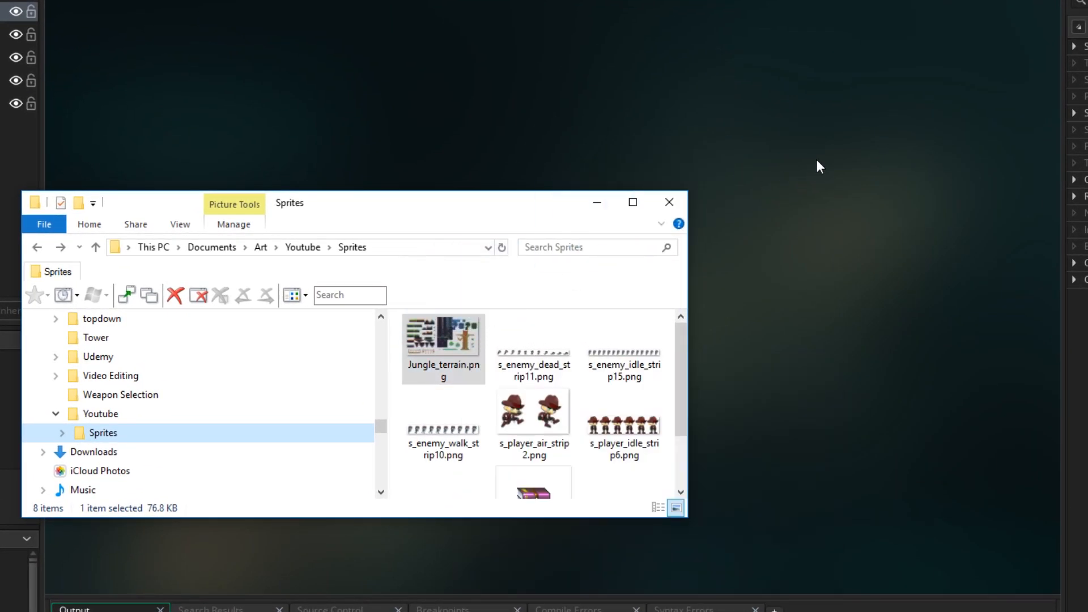
Rename the imported Jungle_terrain sprite to s_jungle in the sprite editor
double_click(443, 336)
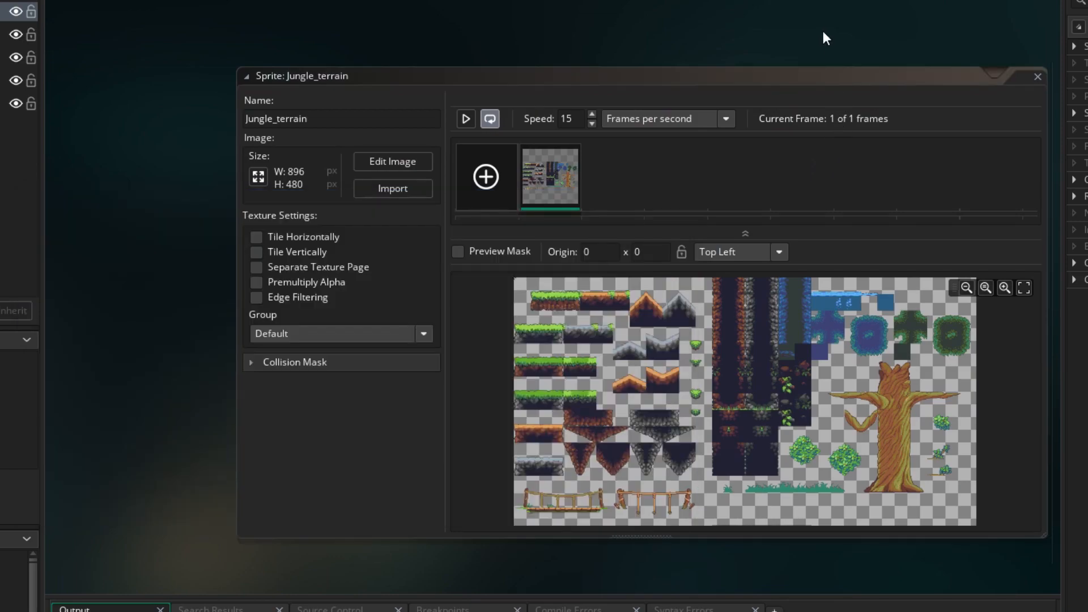
left_click(275, 119)
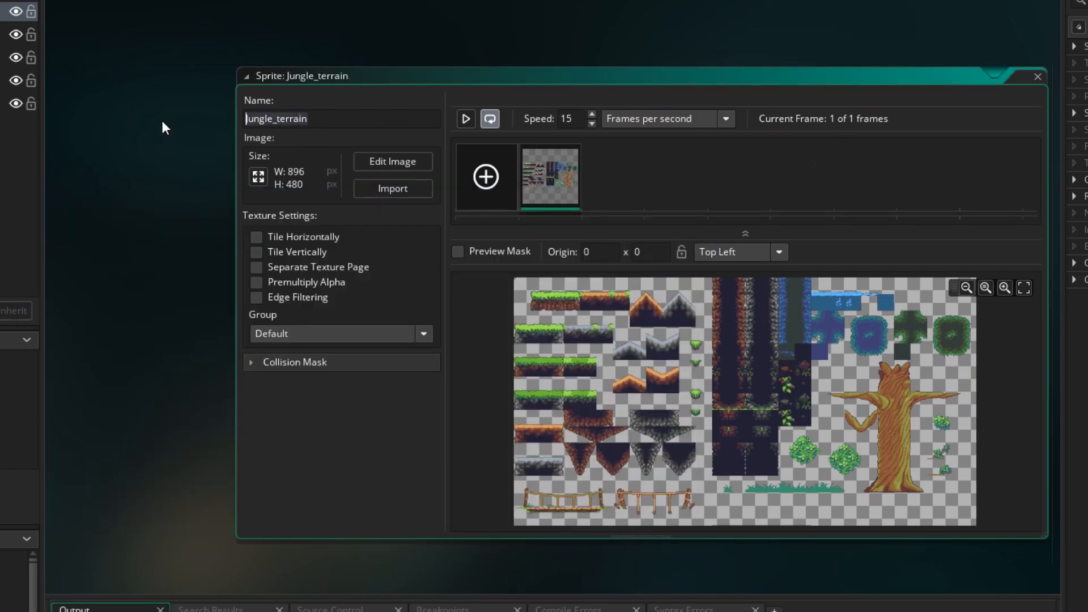
type("s_")
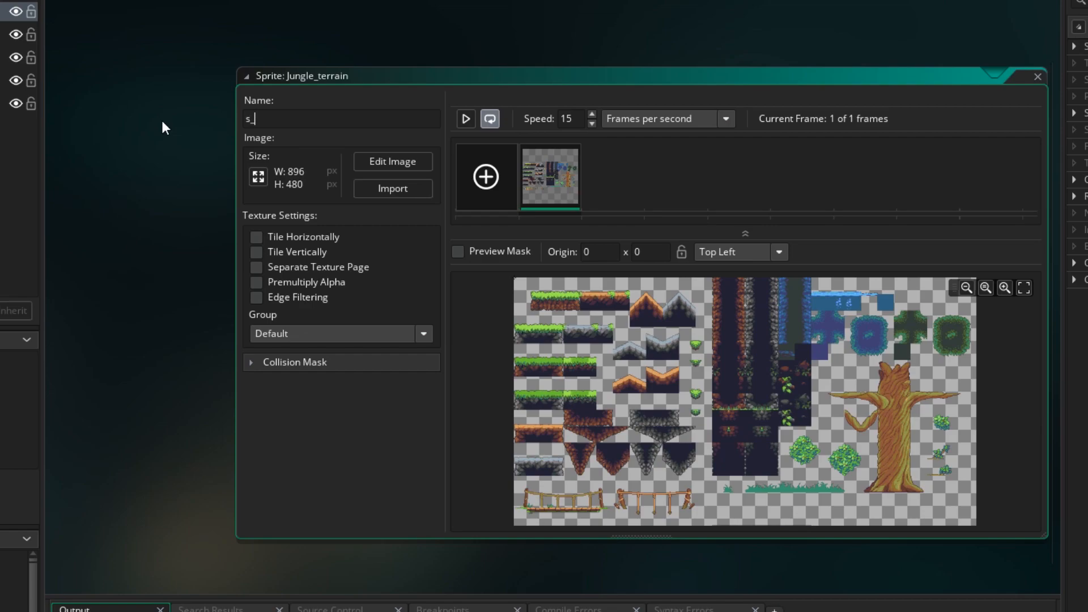
type("jungle")
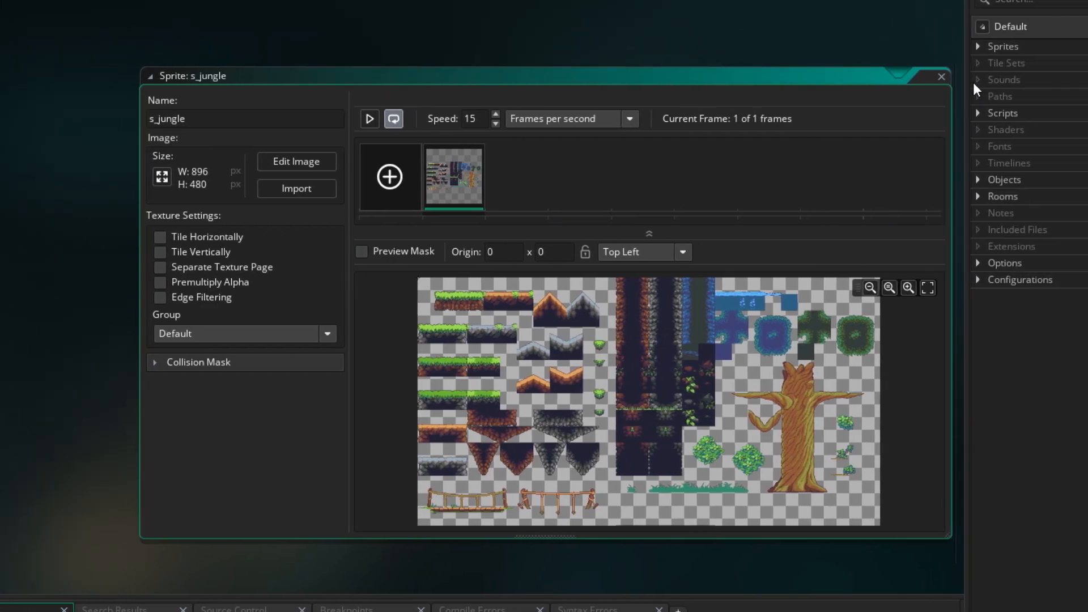
Create tile set t_jungle from sprite s_jungle with 32×32 tiles and toggle its grid overlay
right_click(1006, 62)
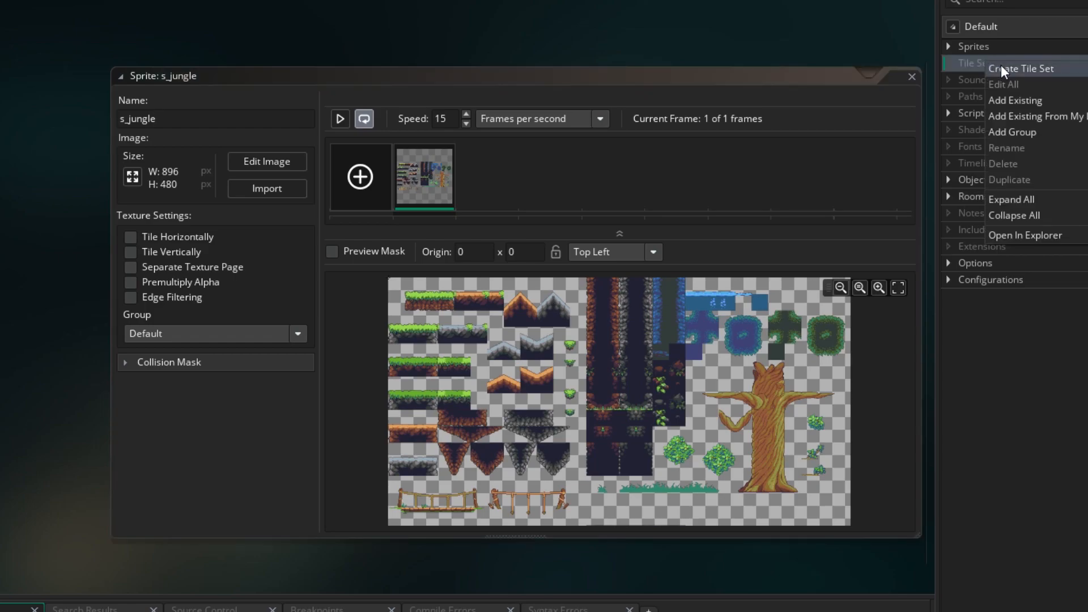
left_click(1020, 68)
type("t")
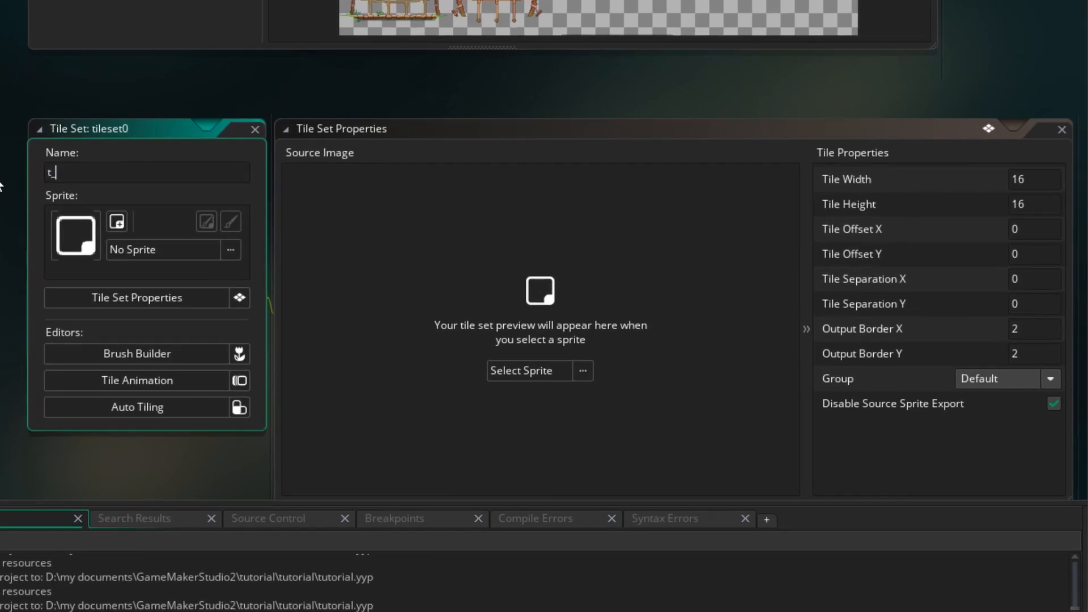
type("_jungle")
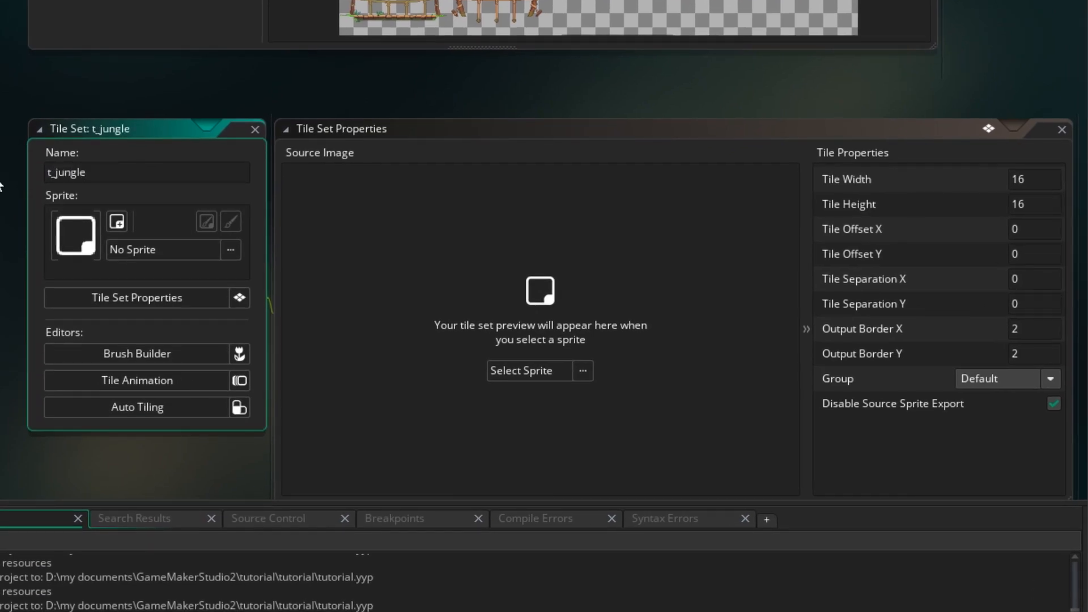
mouse_move(901, 210)
type("32")
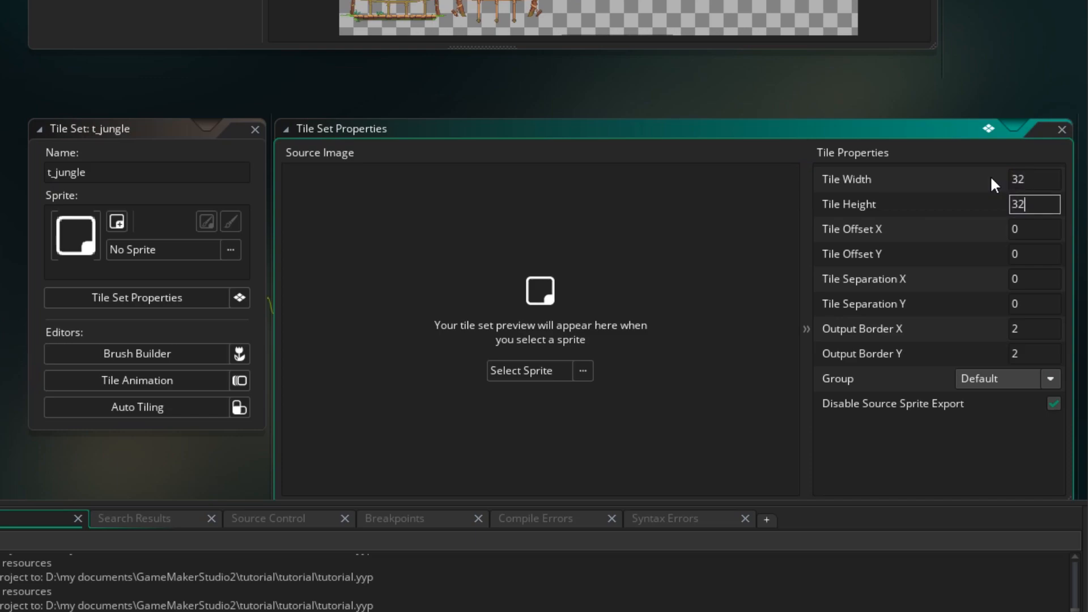
mouse_move(540, 370)
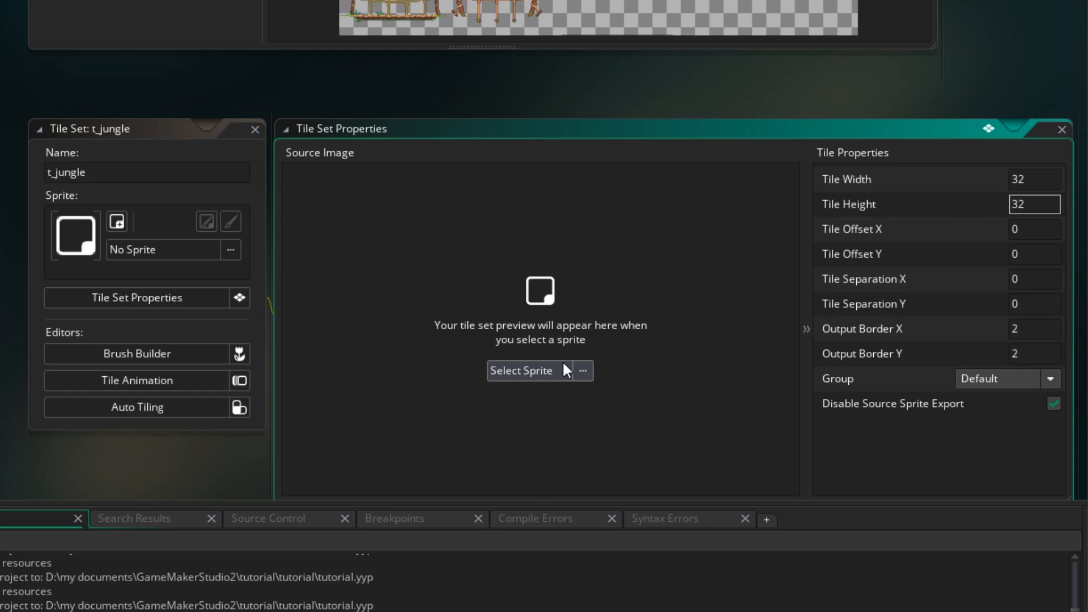
left_click(520, 369)
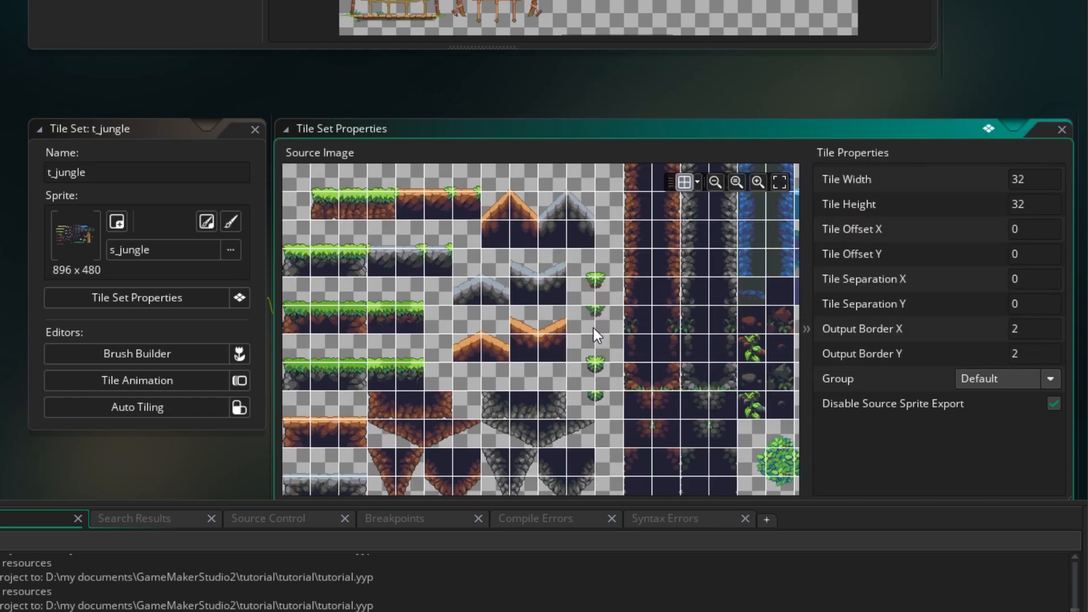
mouse_move(555, 329)
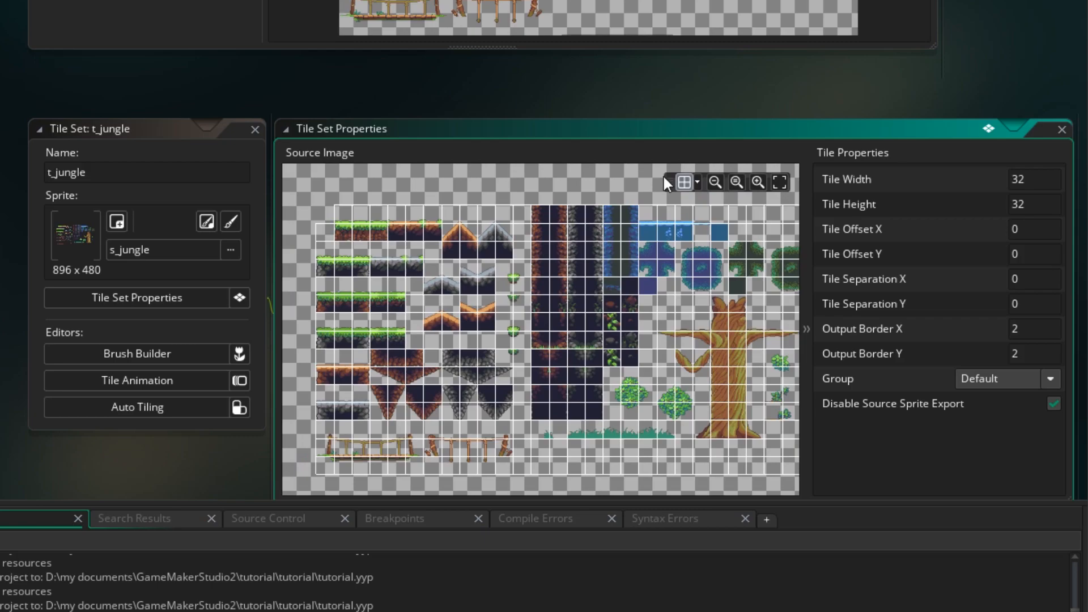
left_click(683, 182)
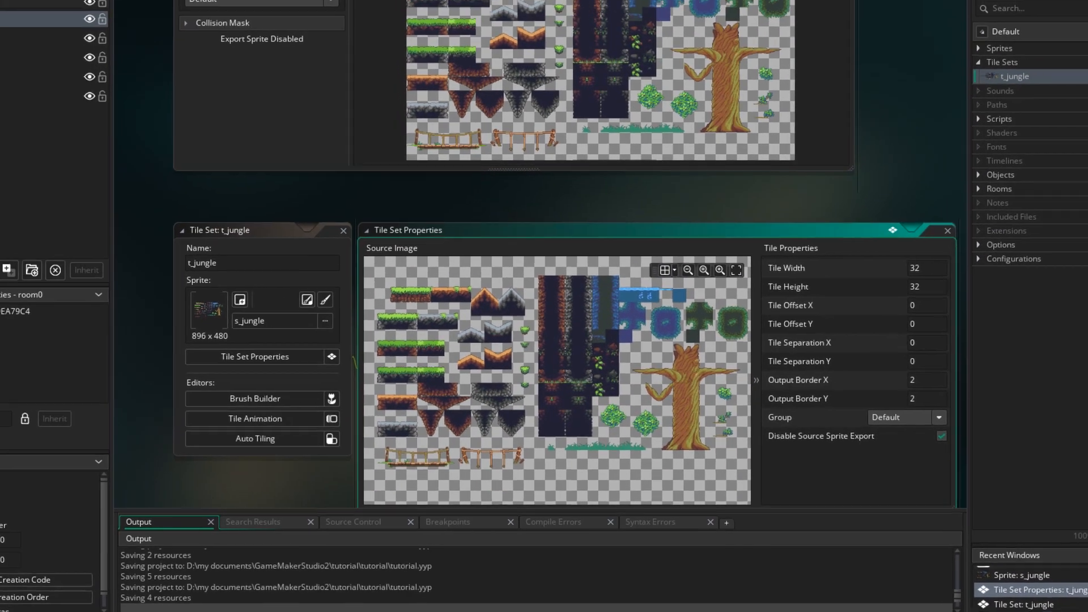
Add tile layer Tiles_mid above Collision in room0 and hide the Player, Enemy and Collision layers
left_click(278, 55)
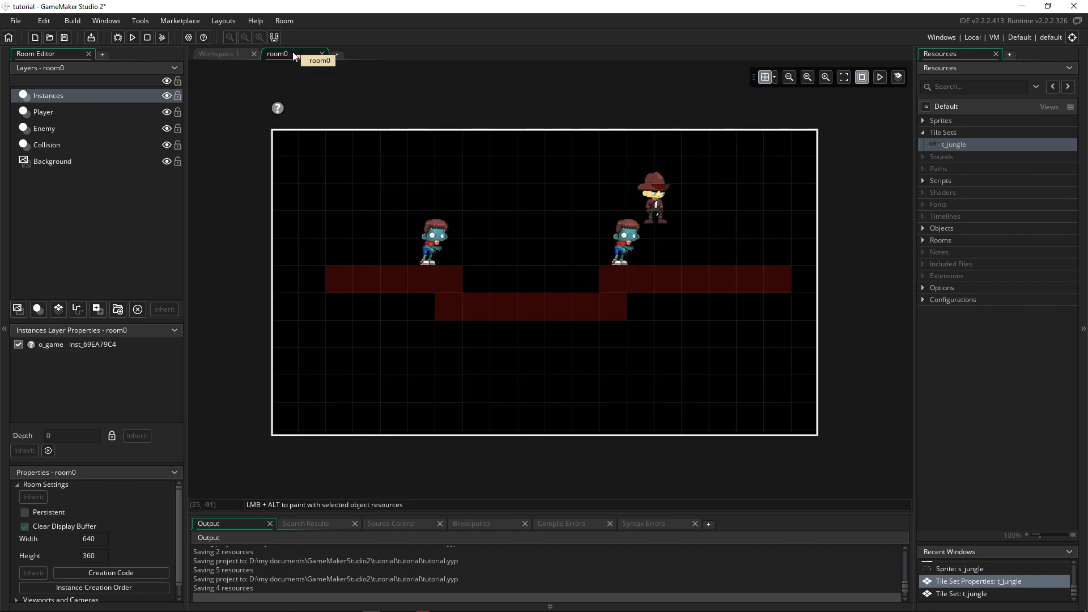
mouse_move(534, 299)
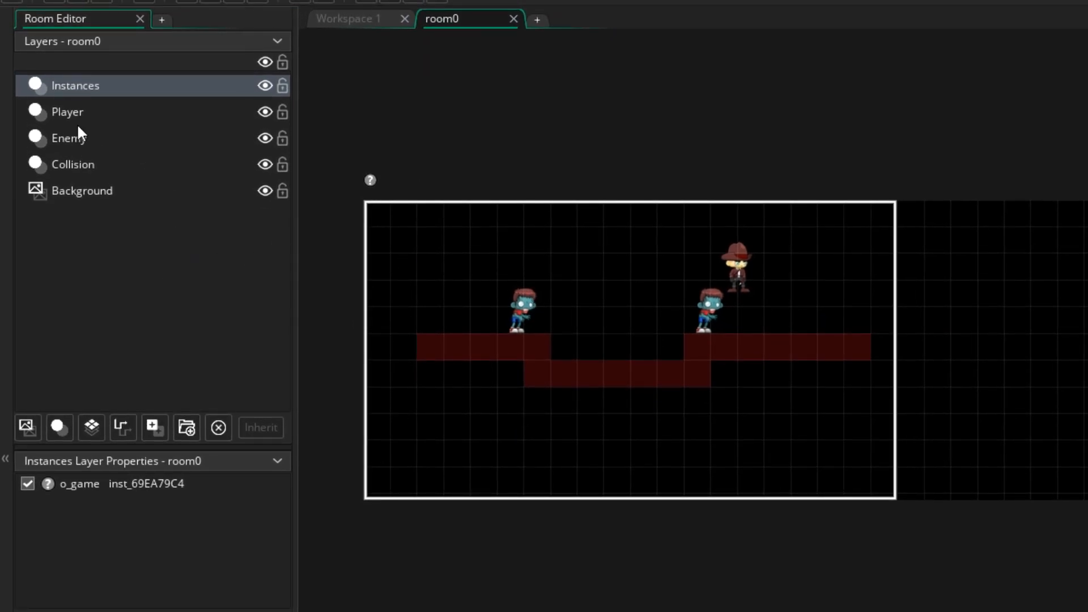
left_click(73, 163)
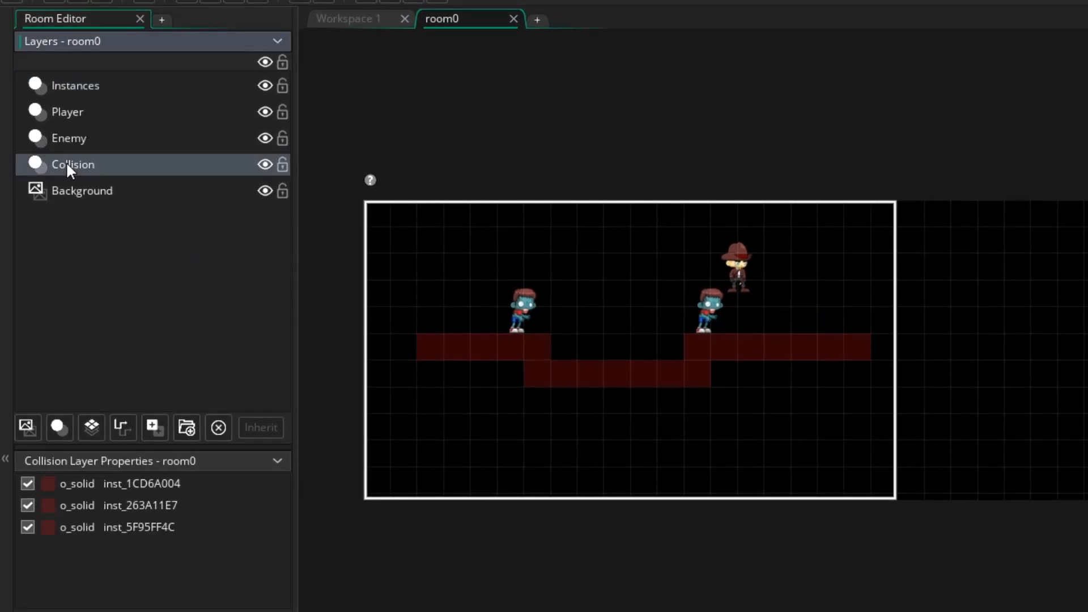
mouse_move(91, 427)
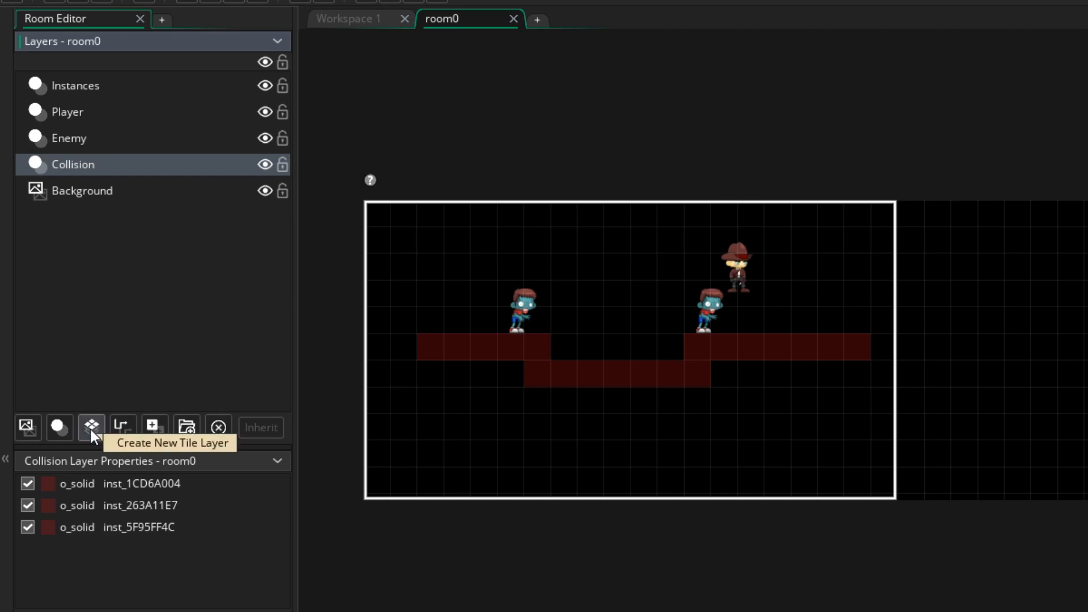
left_click(92, 427)
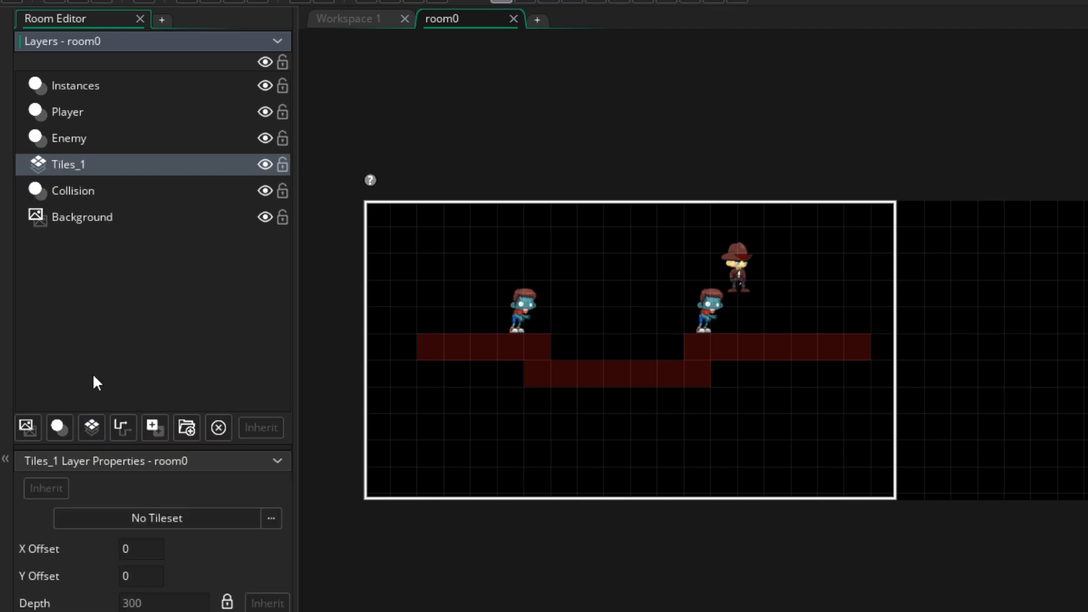
double_click(70, 164)
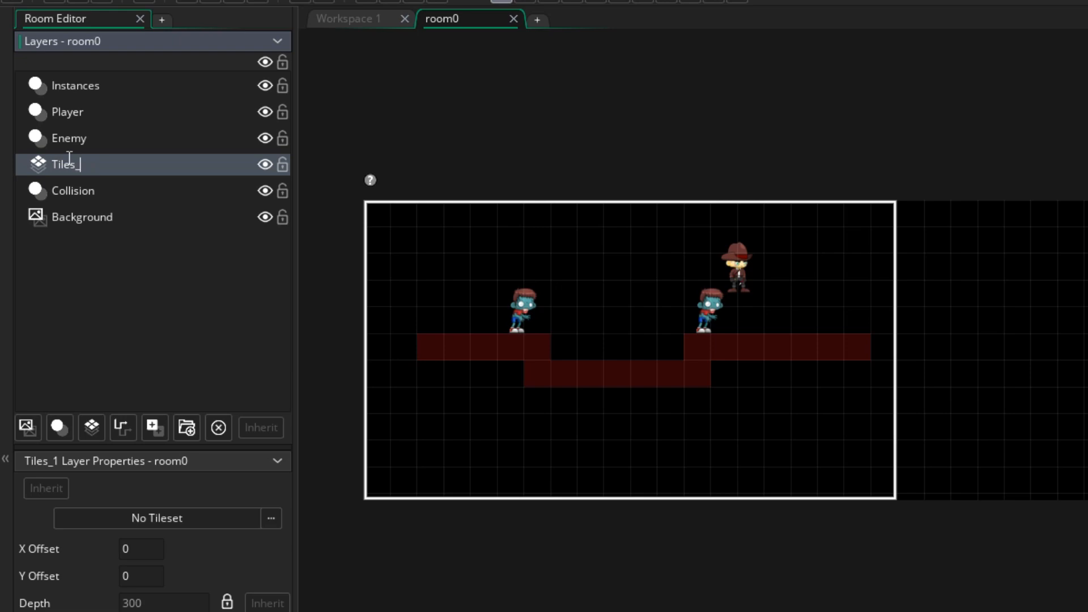
type("mid")
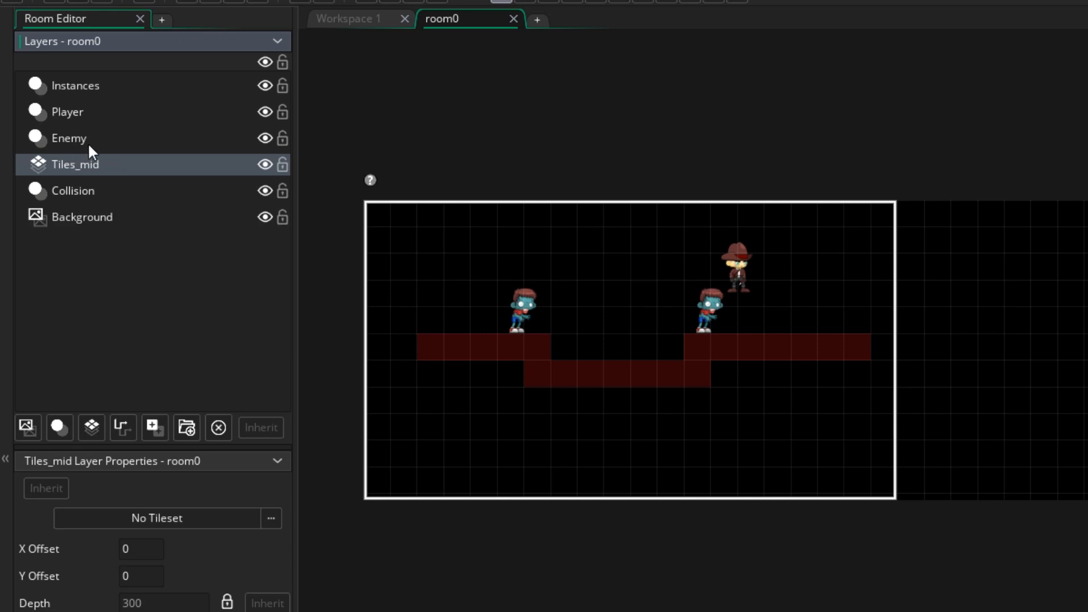
mouse_move(90, 205)
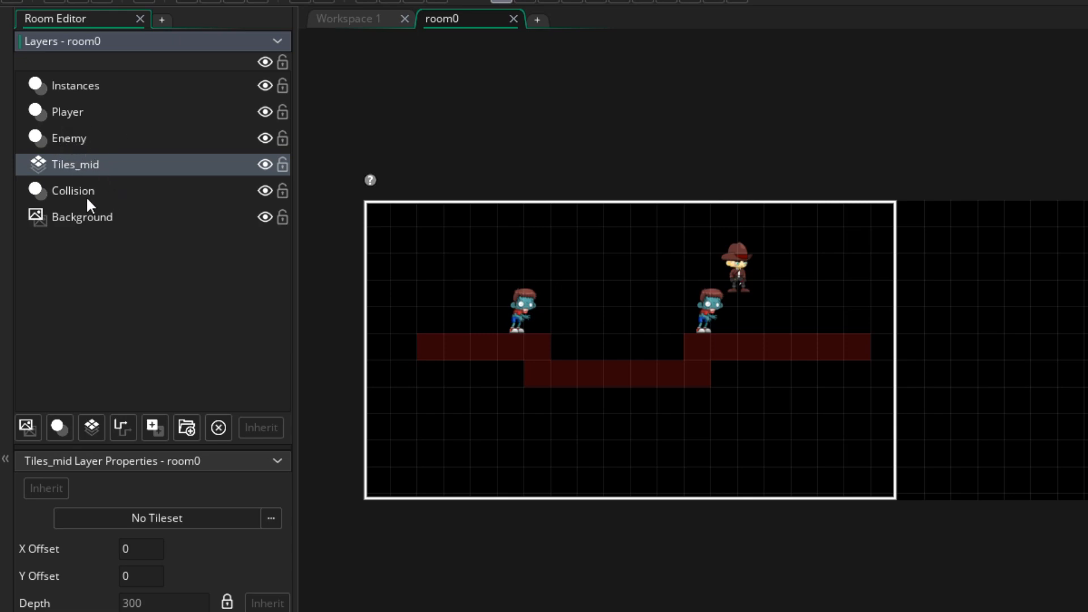
mouse_move(805, 181)
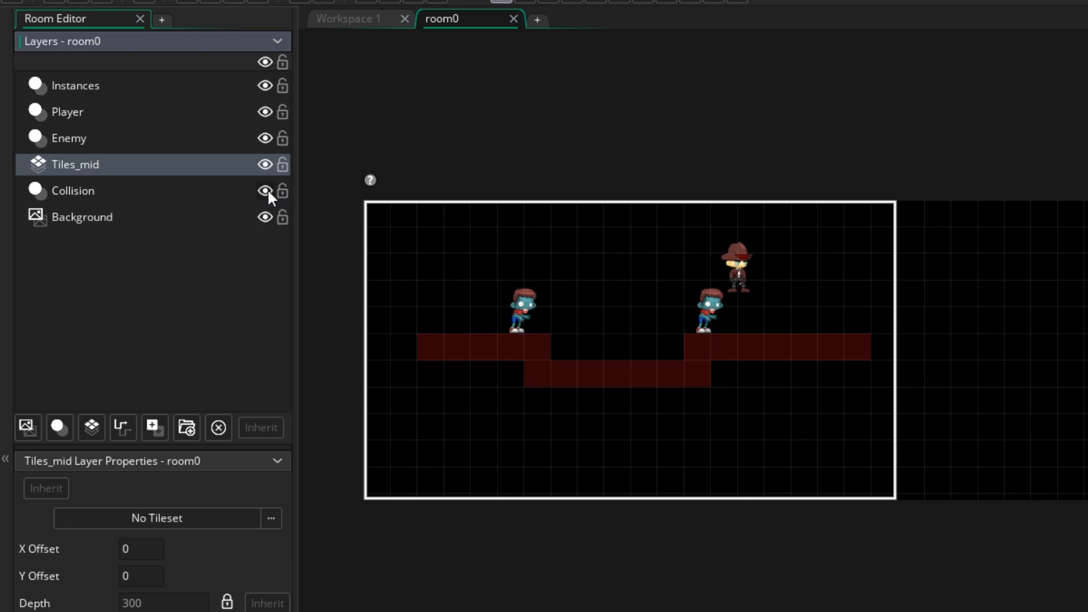
left_click(265, 190)
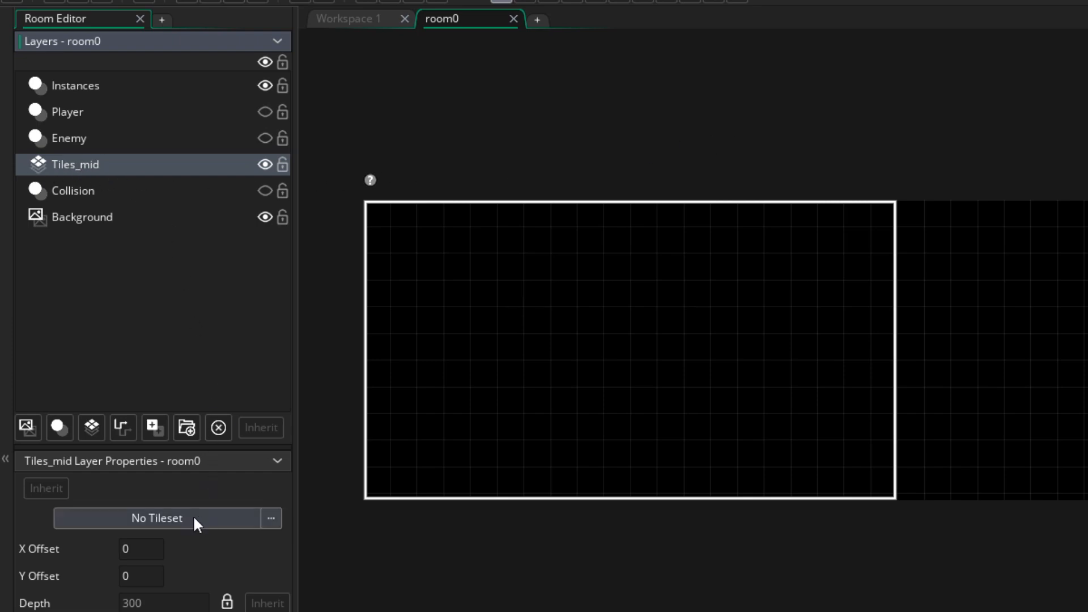
Assign t_jungle to Tiles_mid and paint a grass-topped ground block at the room's left edge
left_click(271, 518)
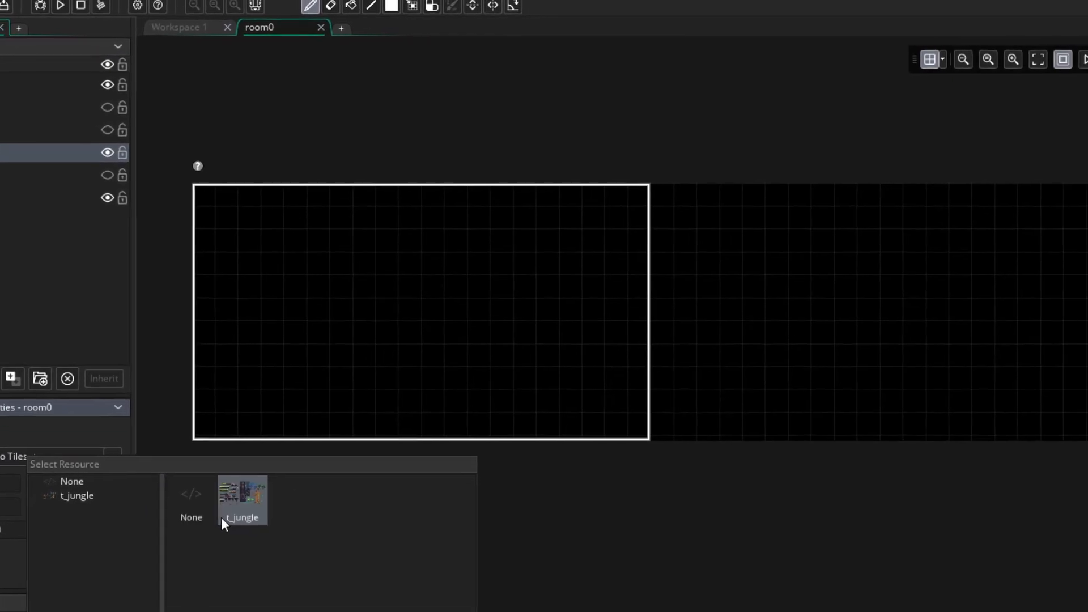
left_click(243, 500)
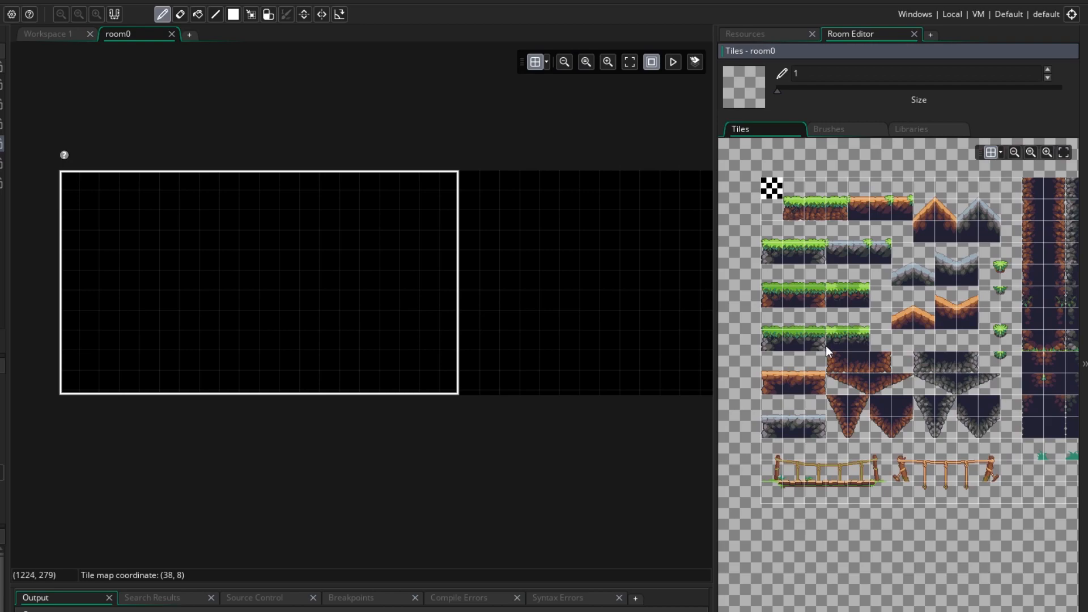
left_click(1030, 152)
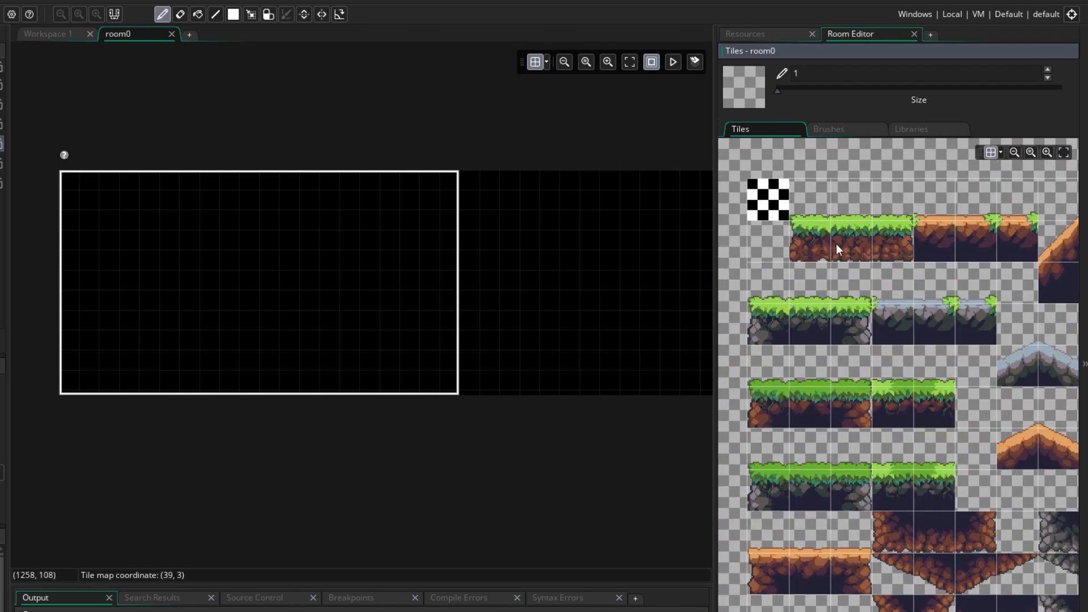
left_click(810, 201)
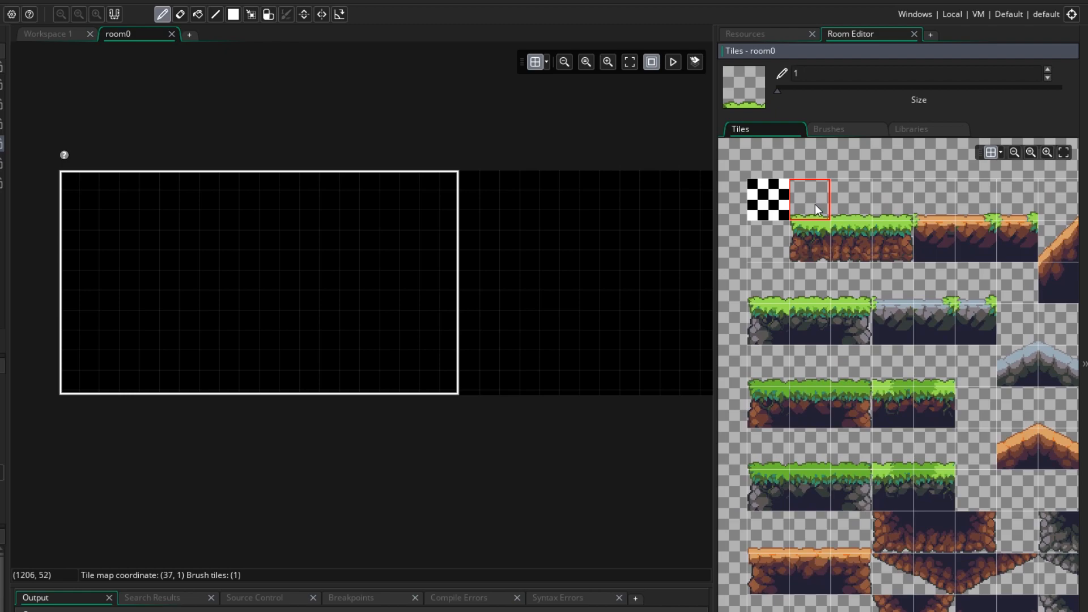
mouse_move(817, 237)
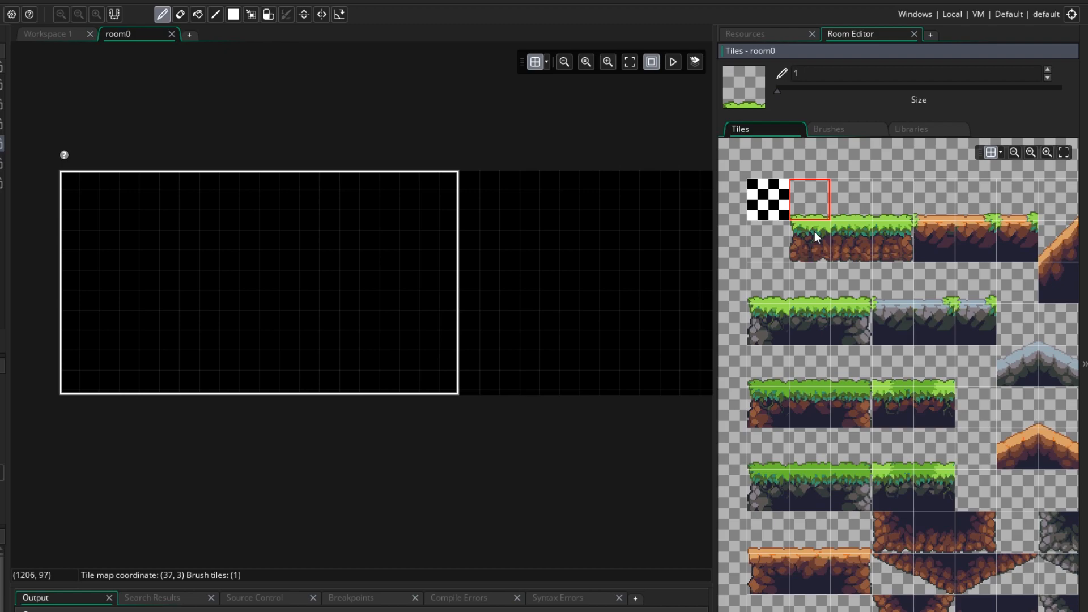
mouse_move(715, 245)
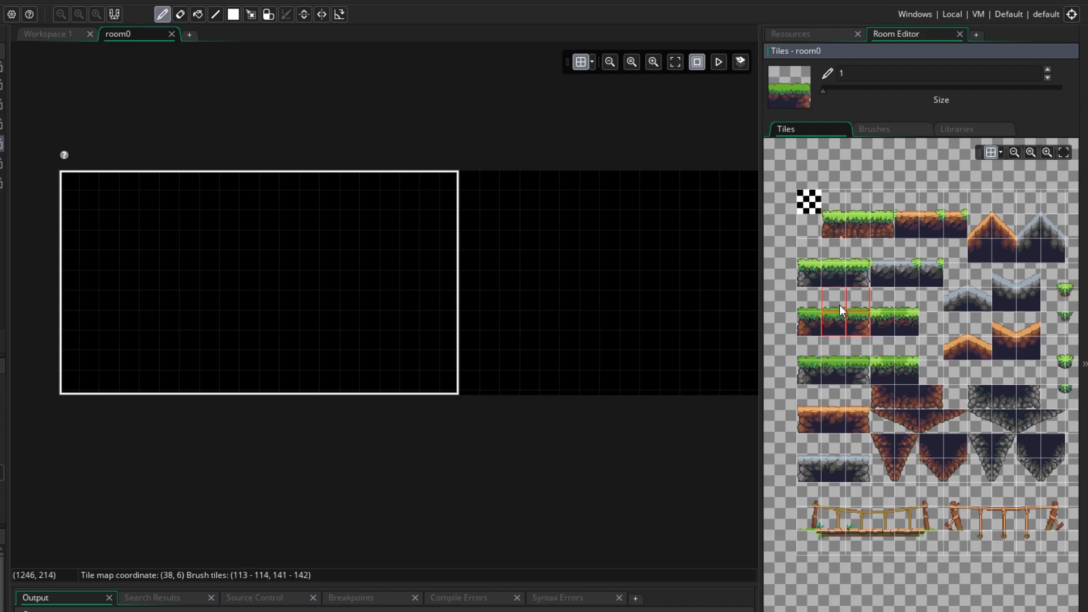
left_click(79, 219)
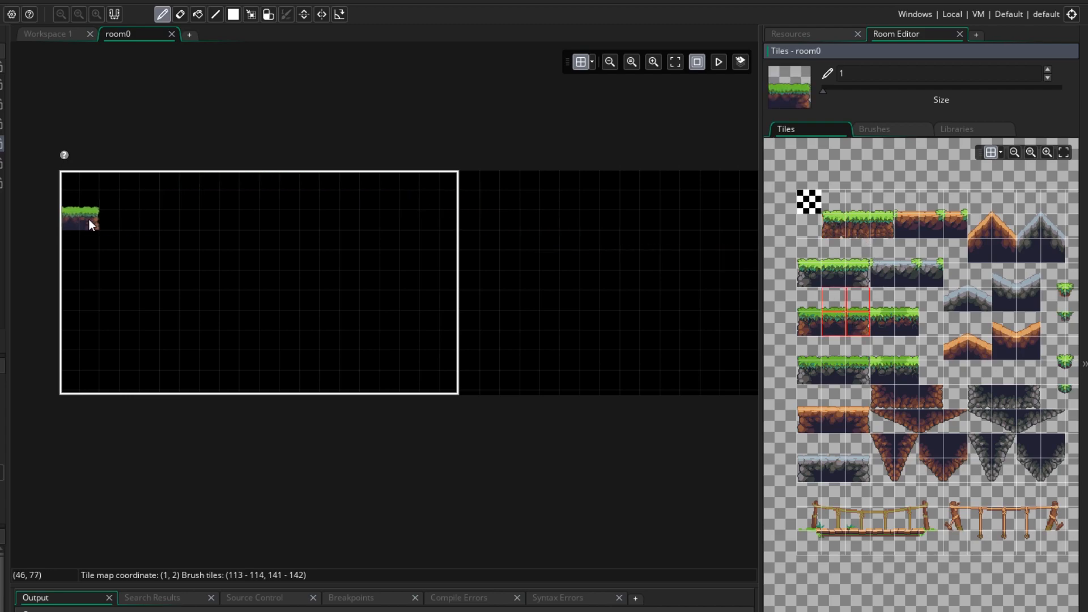
left_click(219, 259)
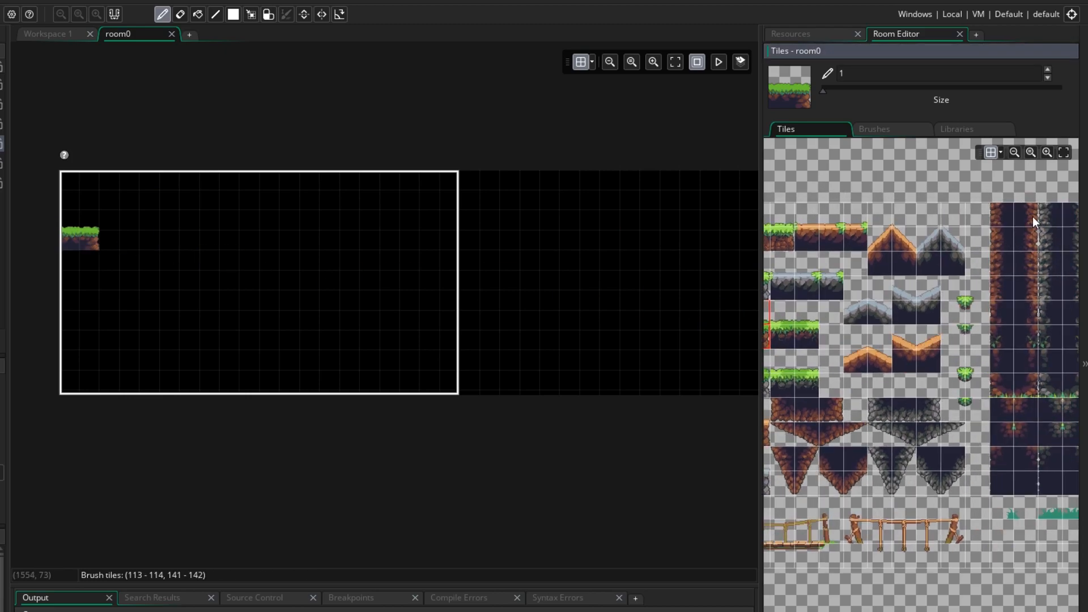
Paint the grassy floor, raised ledges, stepped cliffs and small rock-and-vine details on Tiles_mid
left_click(1030, 222)
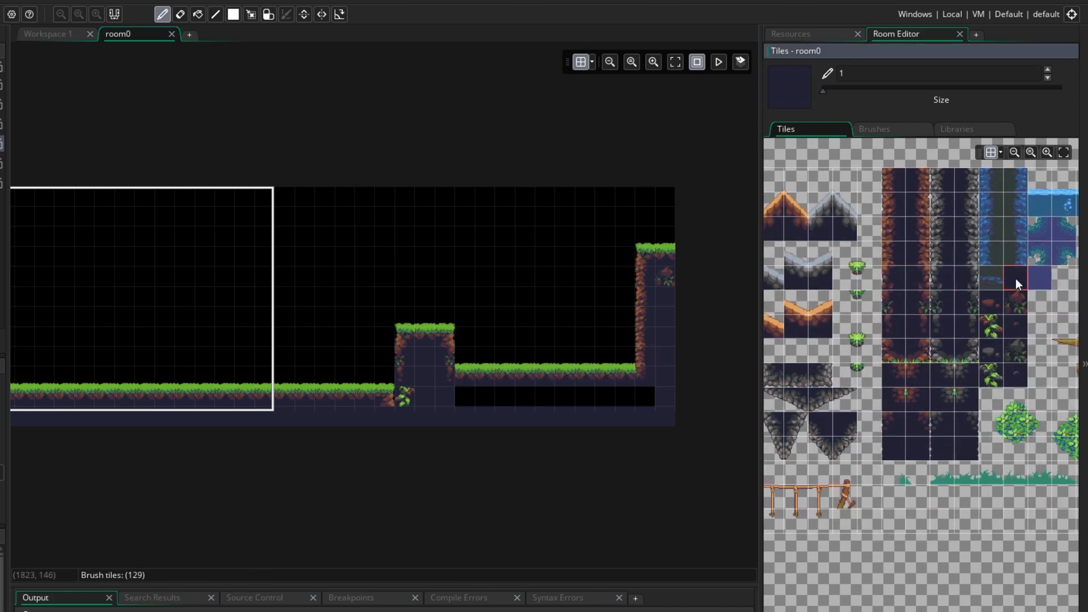
mouse_move(642, 400)
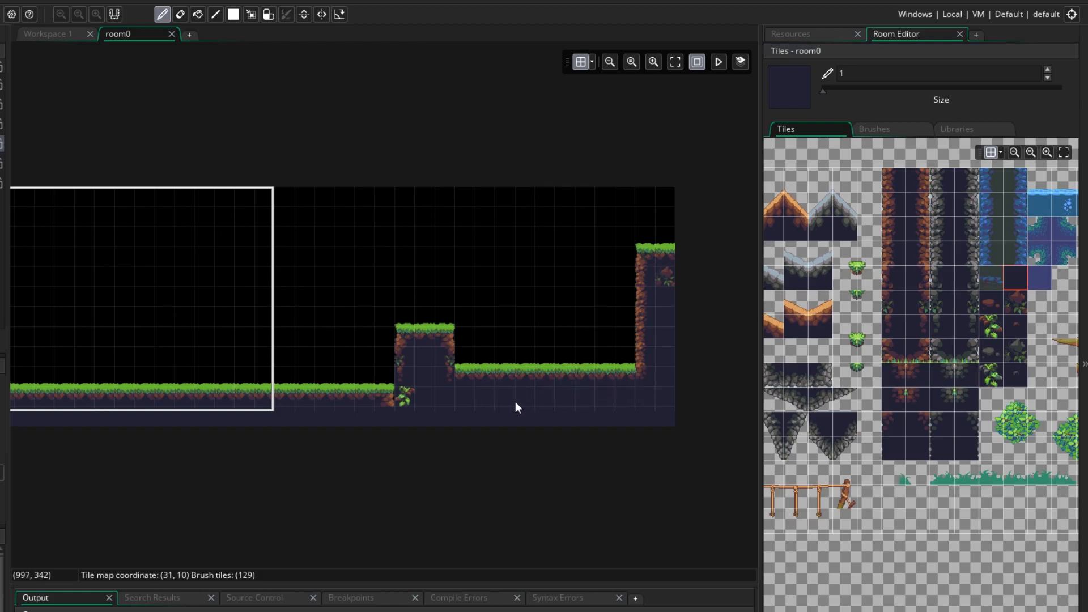
mouse_move(1015, 314)
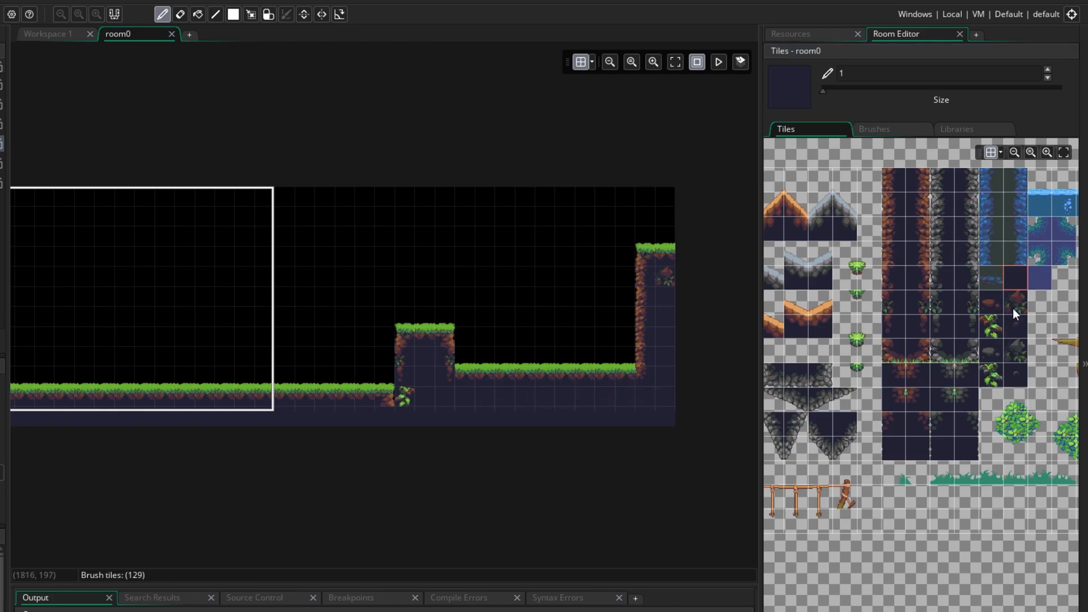
mouse_move(997, 308)
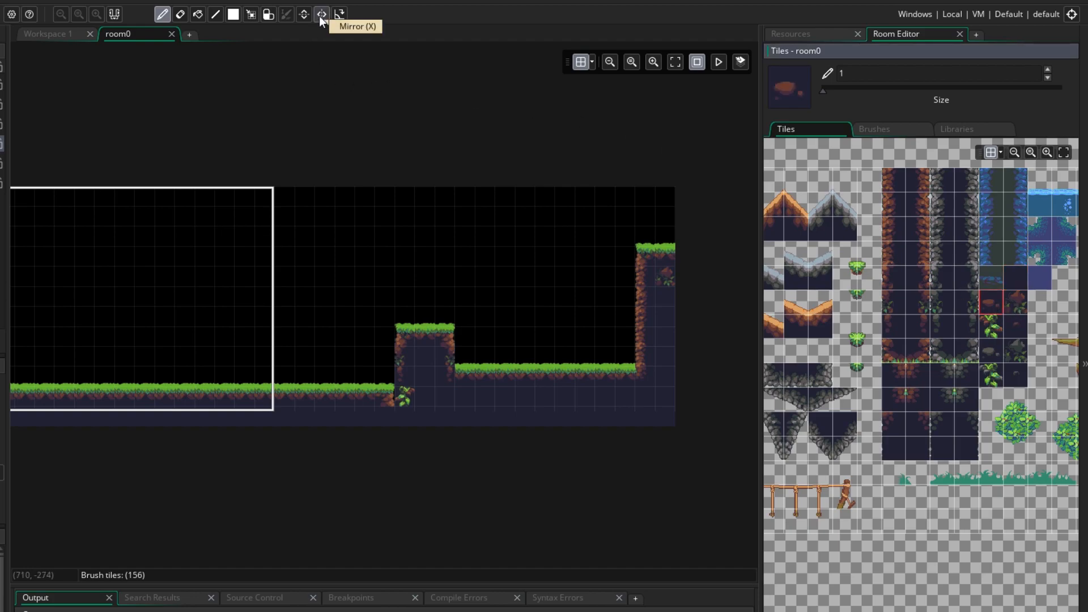
mouse_move(417, 162)
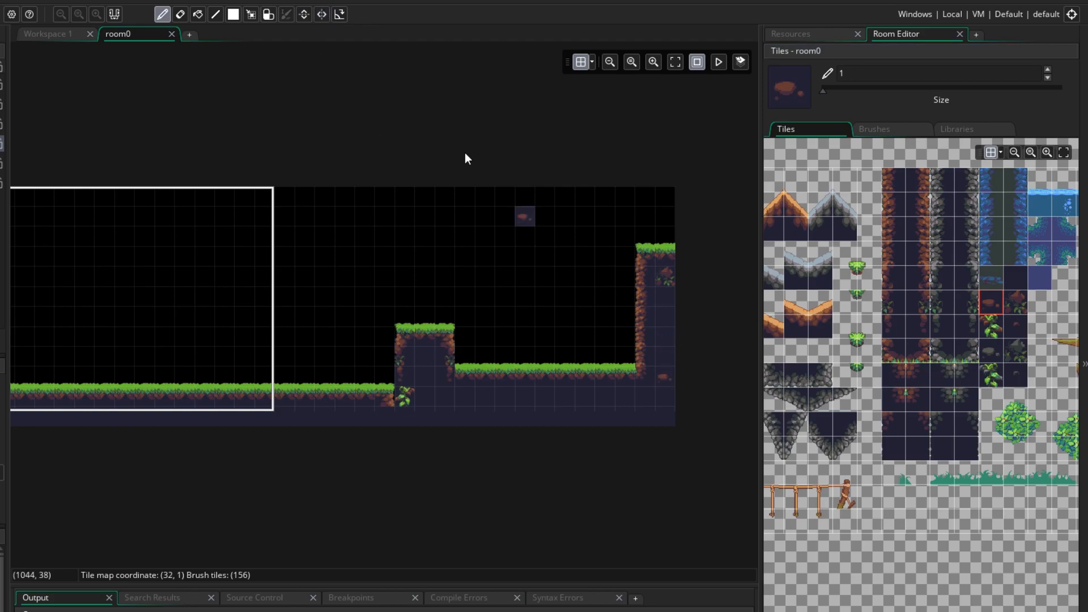
mouse_move(526, 407)
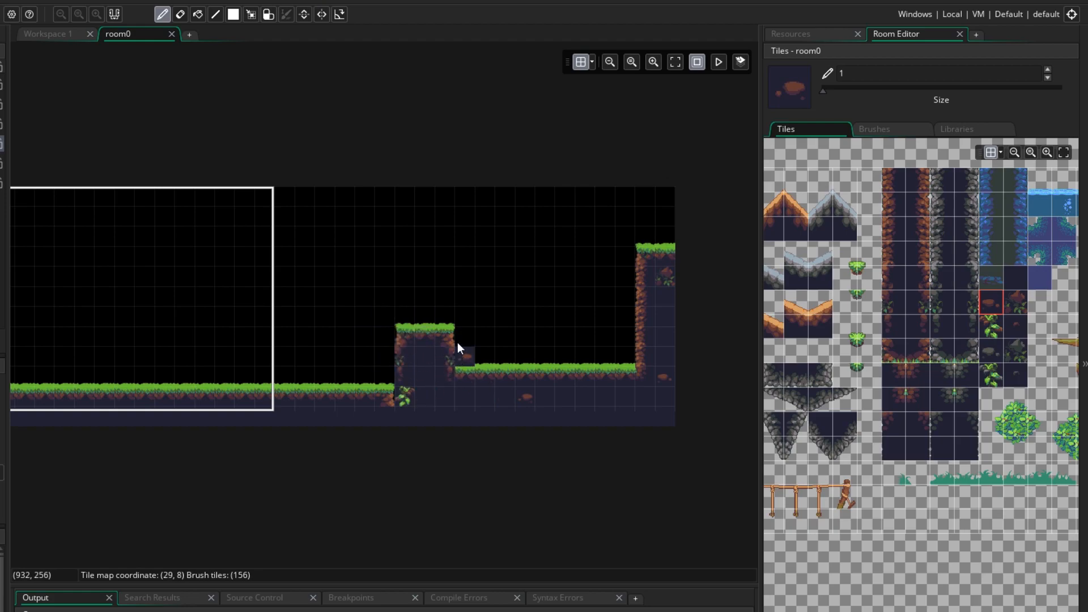
mouse_move(250, 13)
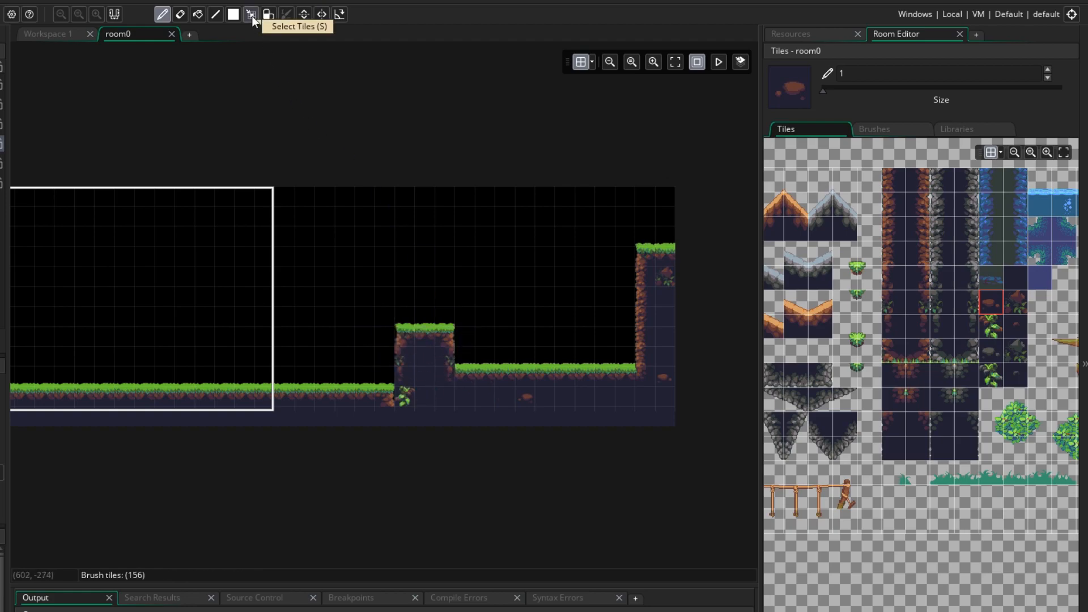
left_click(249, 14)
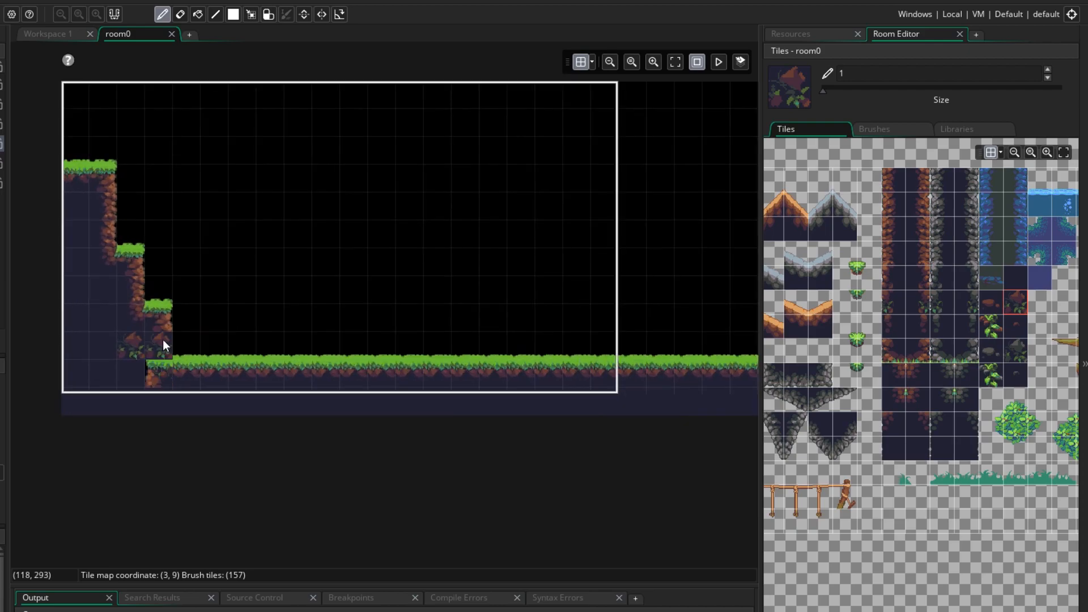
left_click(180, 345)
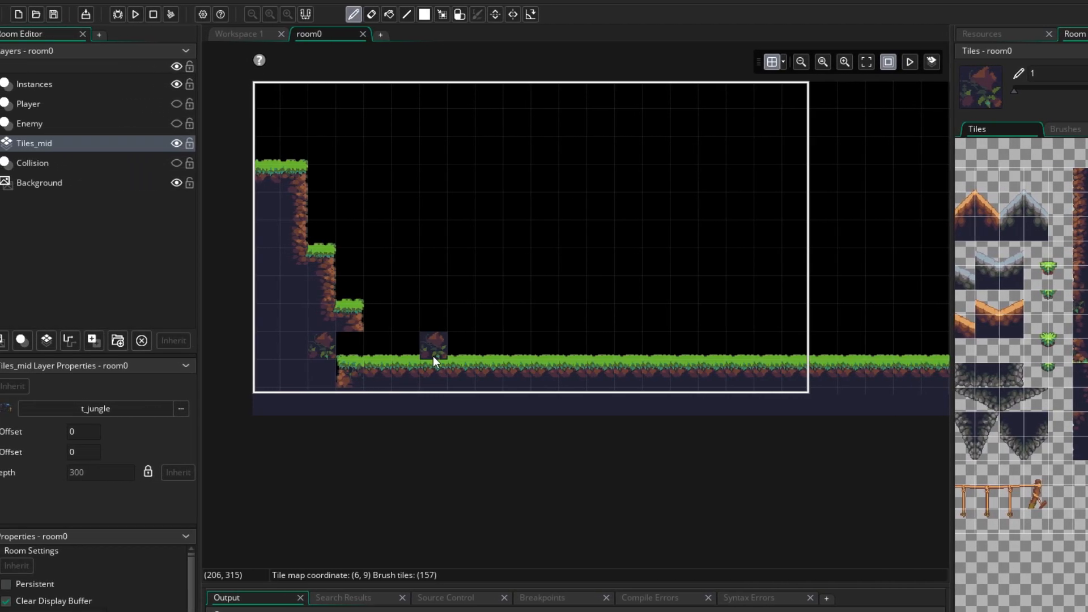
Add tile layer Tiles_mid_back using t_jungle and paint two grassy stone pillars on it
left_click(31, 162)
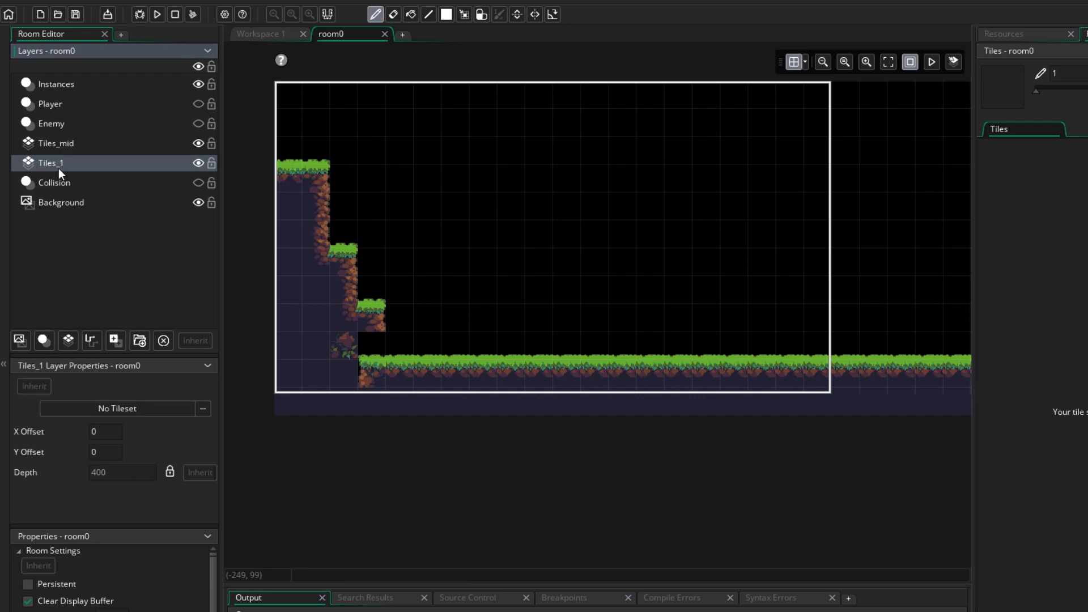
double_click(48, 162)
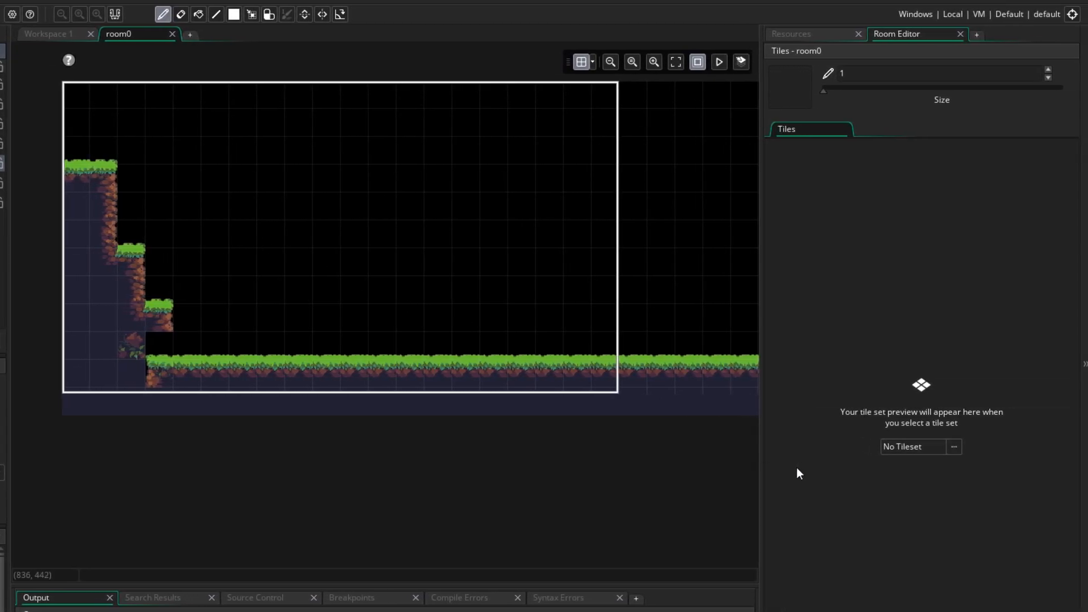
left_click(954, 447)
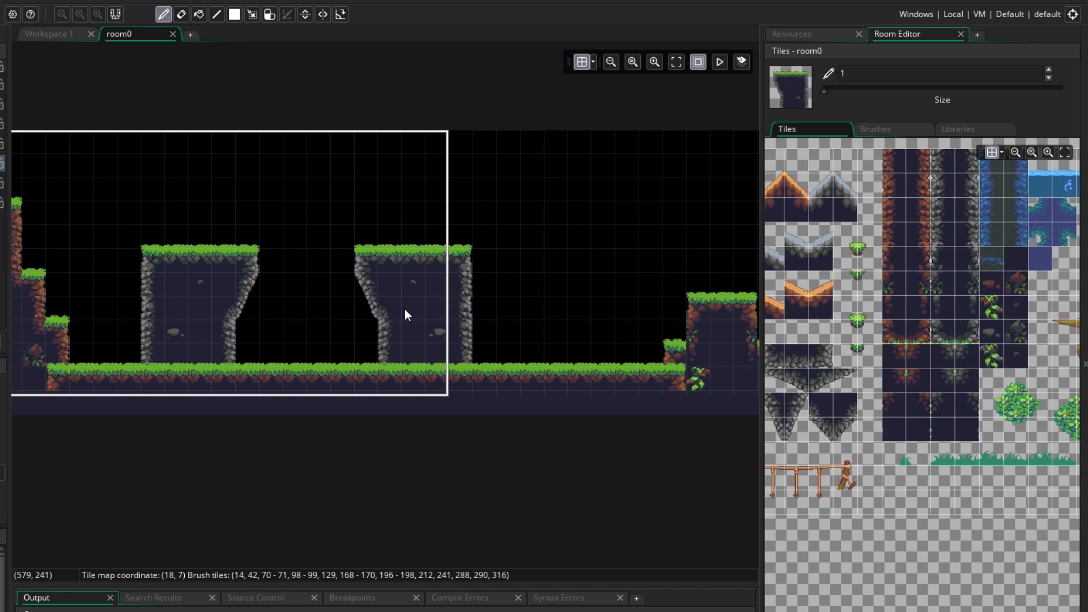
mouse_move(1014, 327)
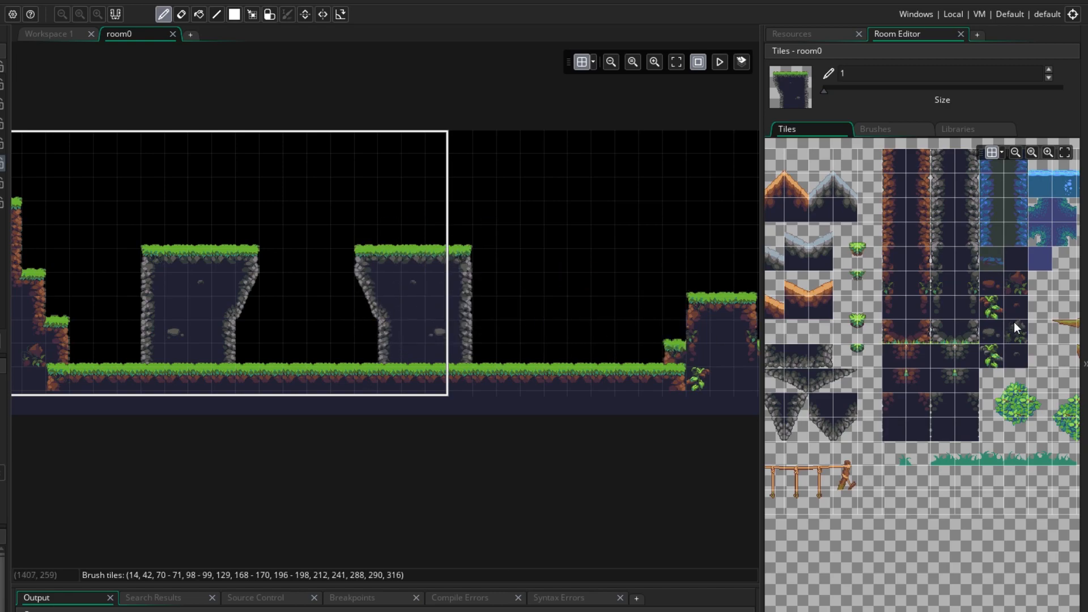
left_click(1020, 332)
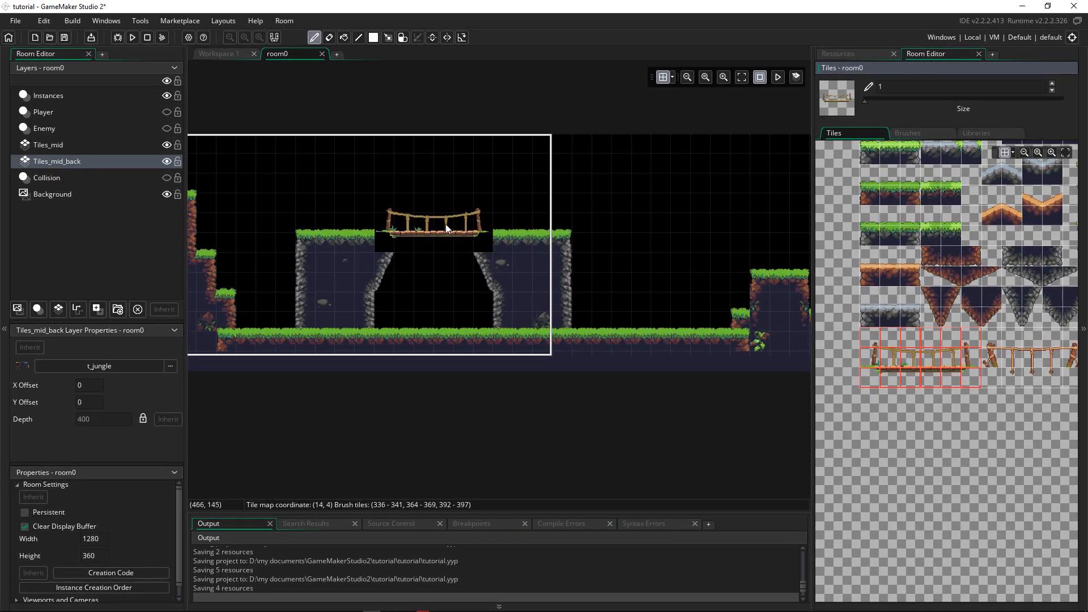
Paint the rope bridge between the pillars on Tiles_mid and add a Tiles_fore layer above it
left_click(48, 143)
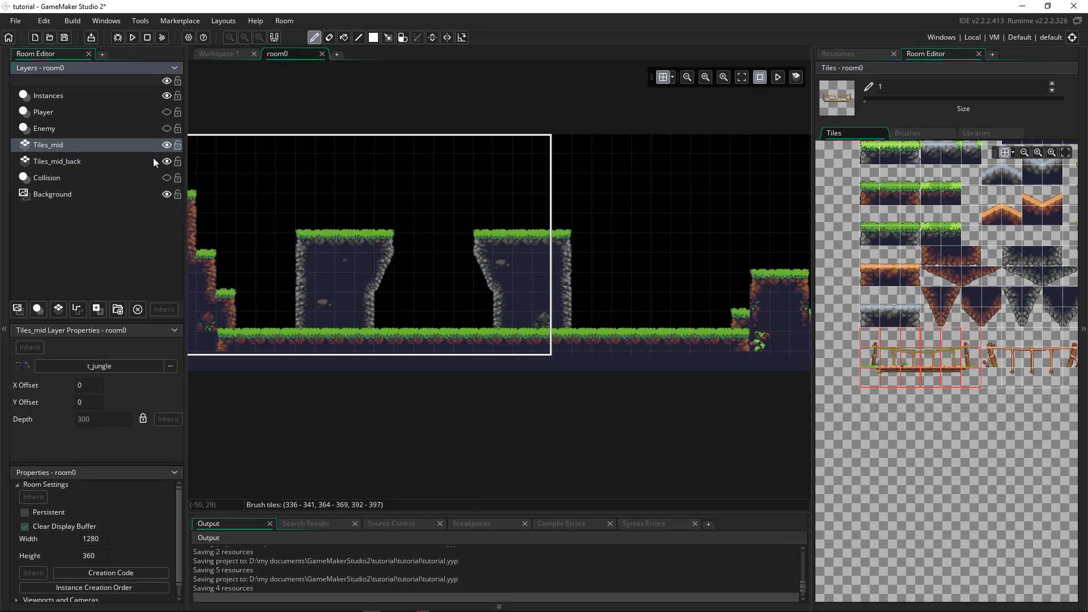
left_click(430, 225)
type("Tiles_fore")
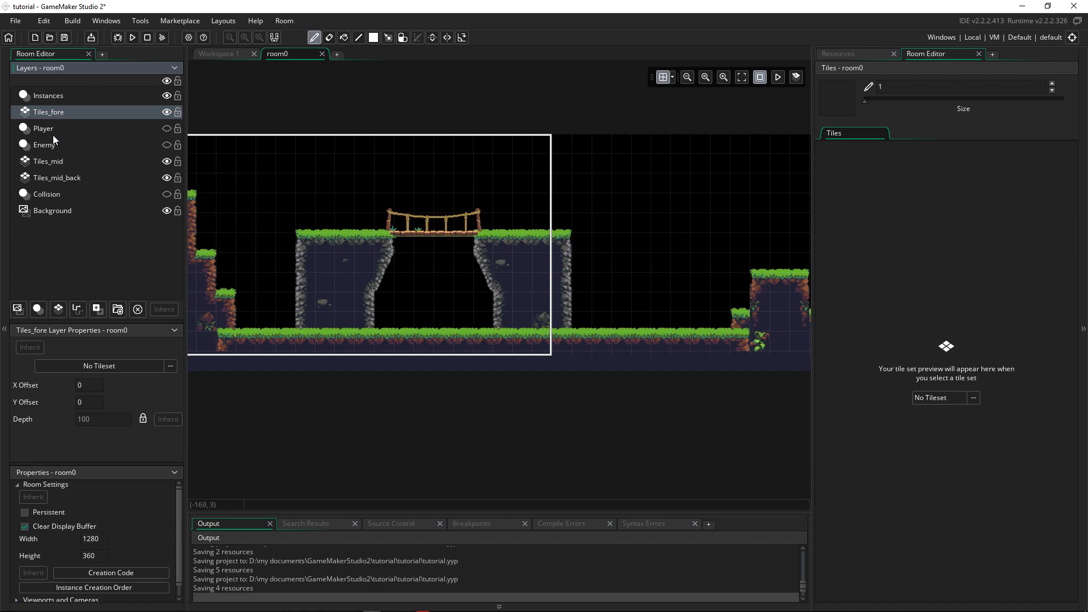
mouse_move(712, 225)
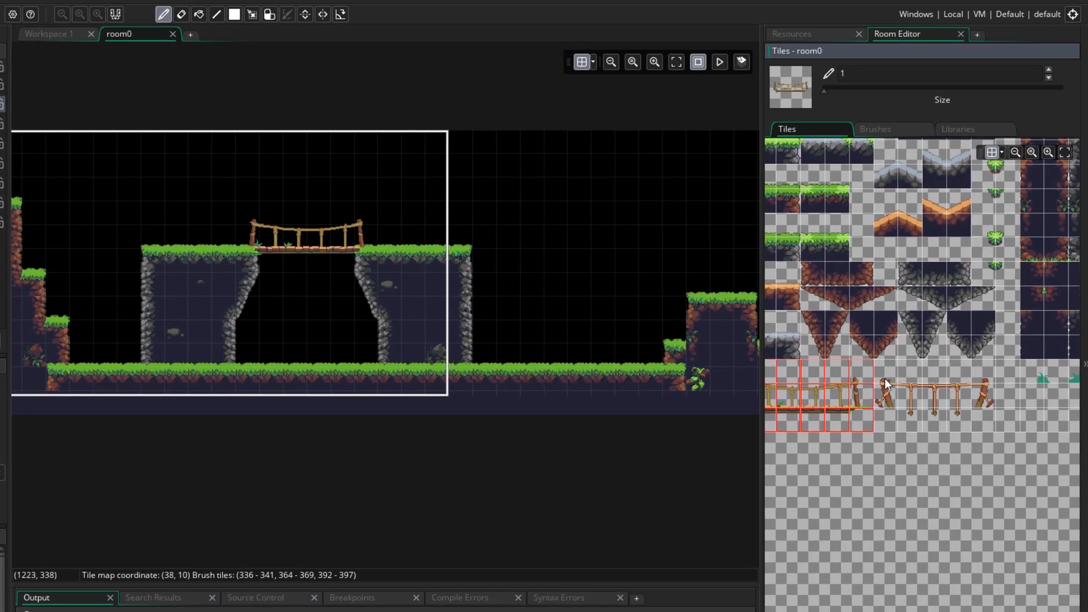
Set Tiles_fore to the t_jungle tile set and load the wooden bridge post tiles as the brush
left_click(898, 395)
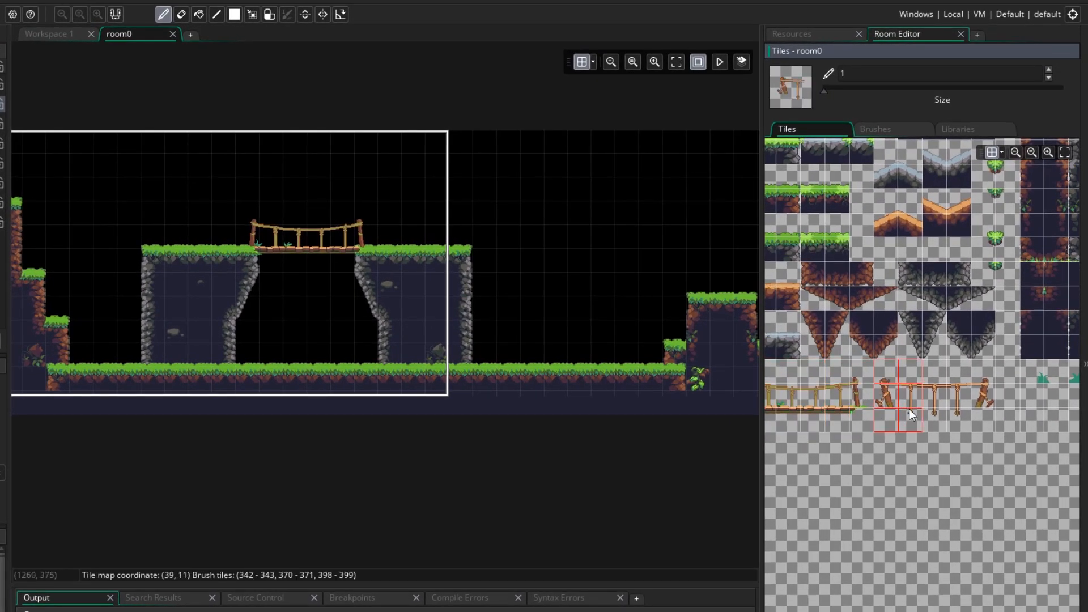
mouse_move(965, 395)
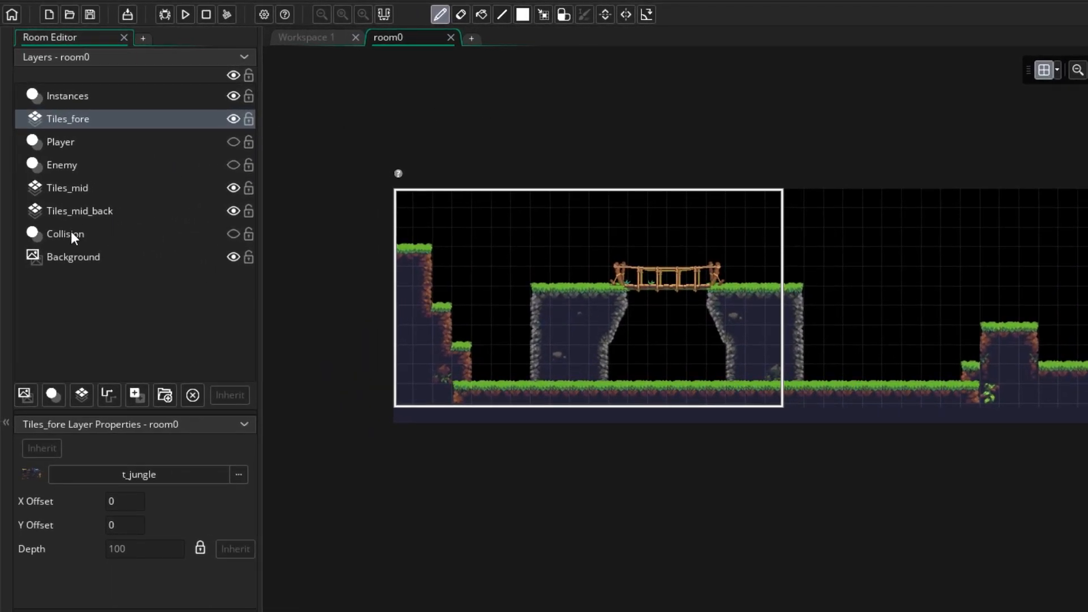
Move Collision below Instances, show it, select o_solid, and delete the three old o_solid blocks
left_click(65, 233)
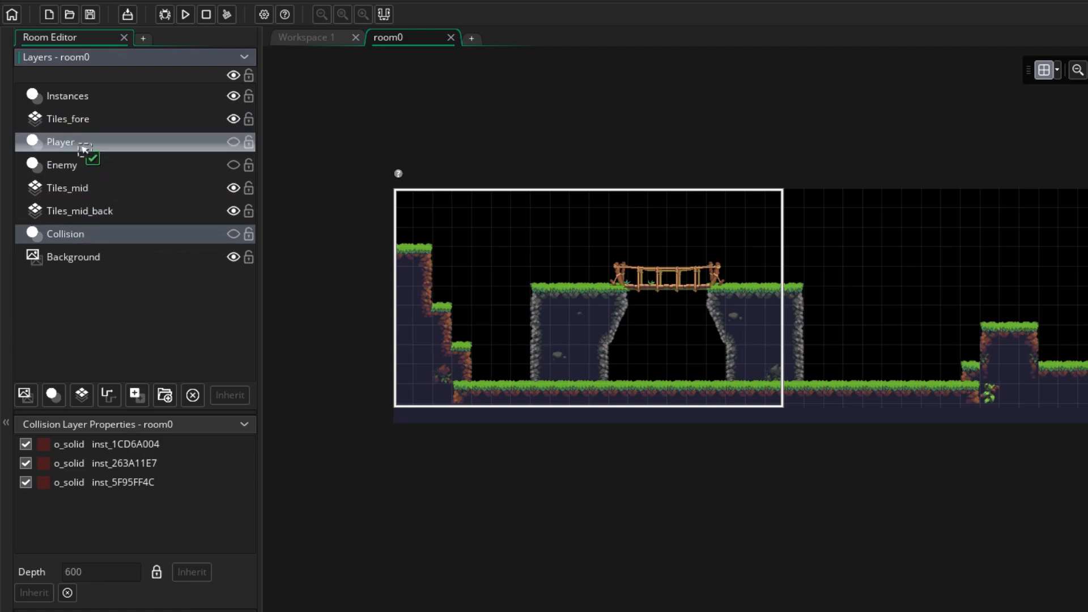
left_click_drag(65, 233, 65, 118)
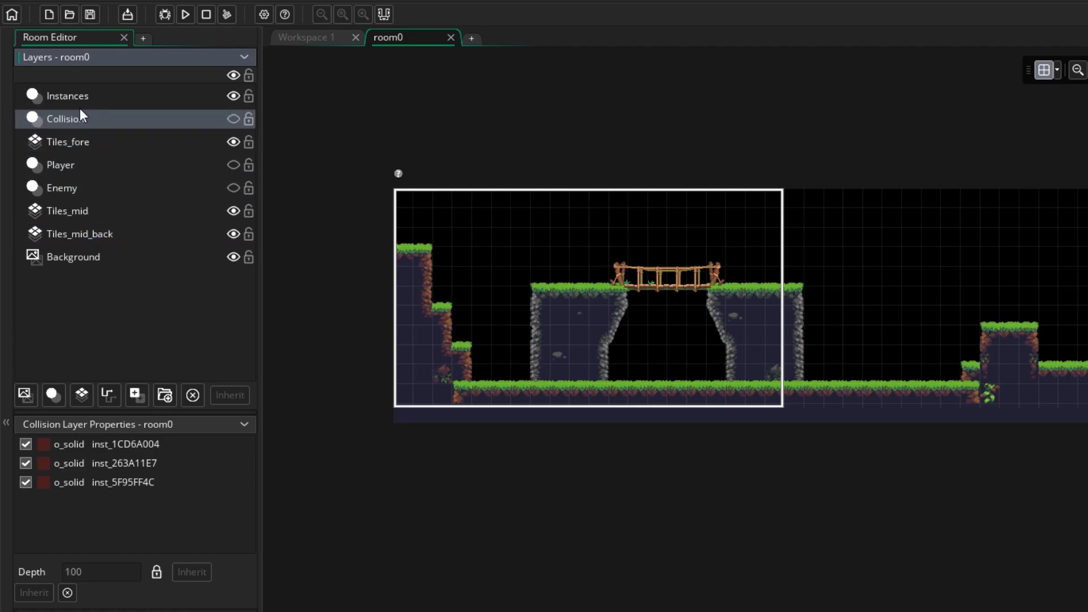
left_click(232, 119)
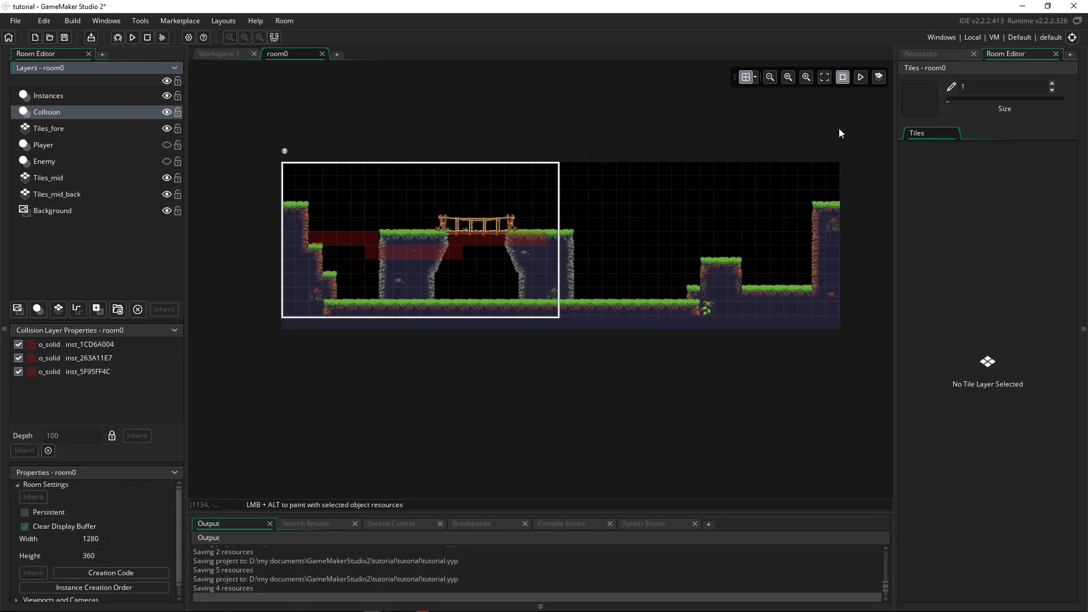
left_click(922, 54)
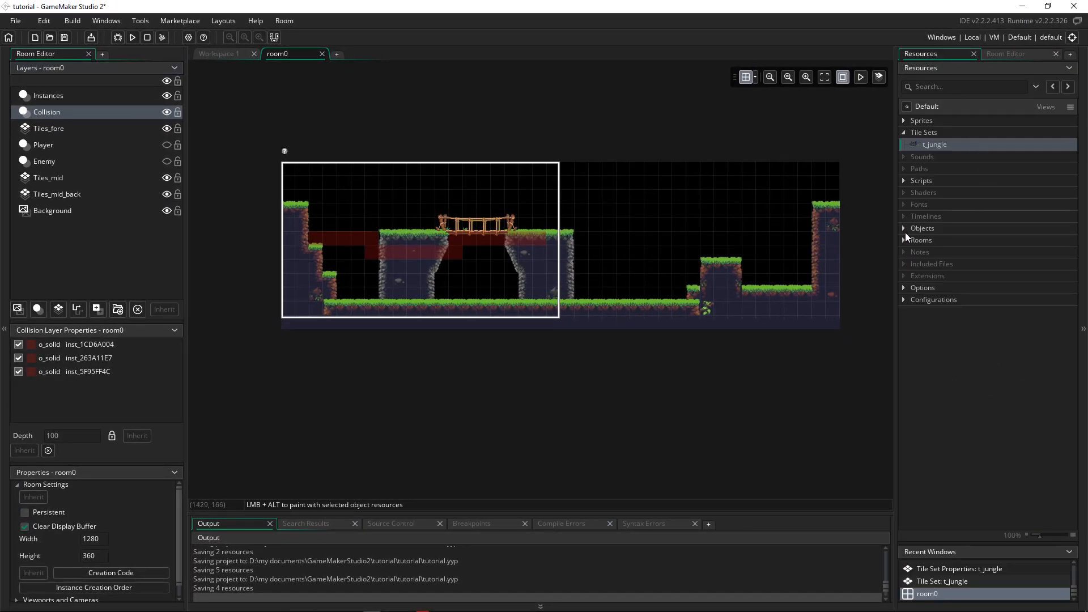
left_click(923, 228)
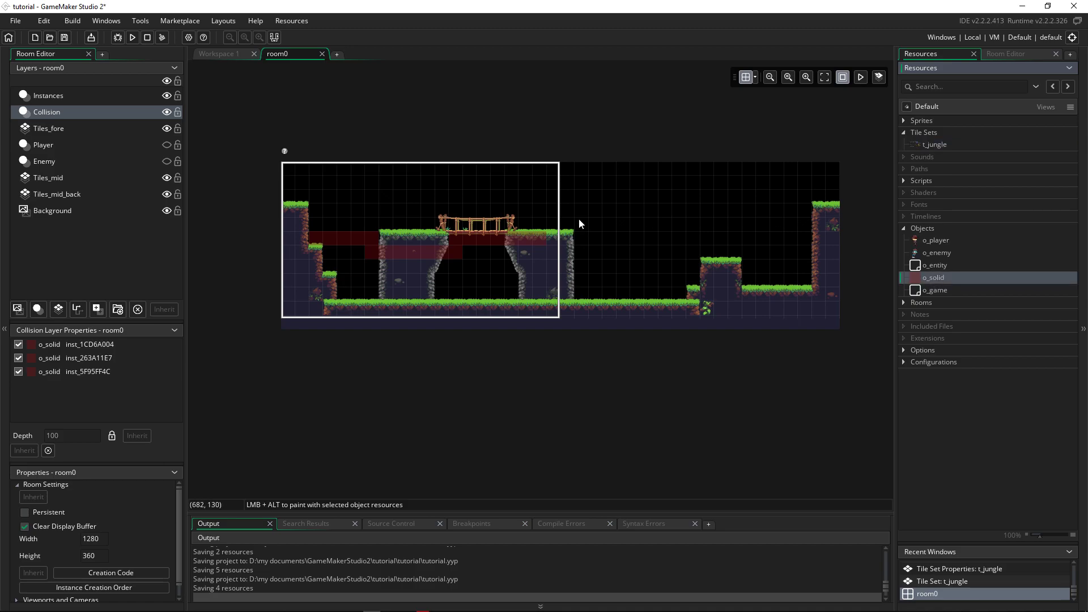
mouse_move(337, 248)
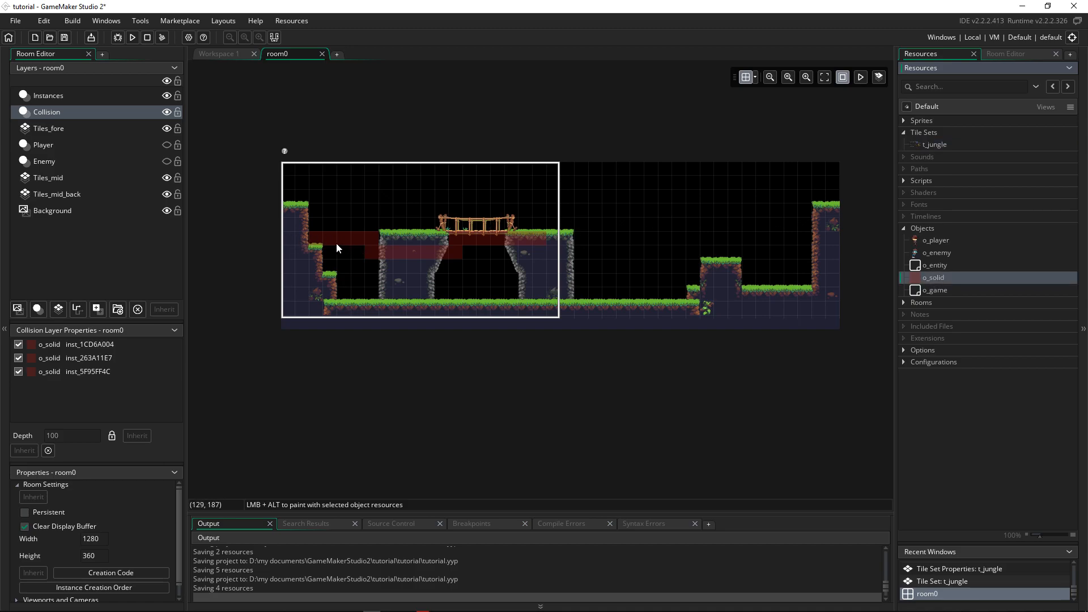
mouse_move(323, 203)
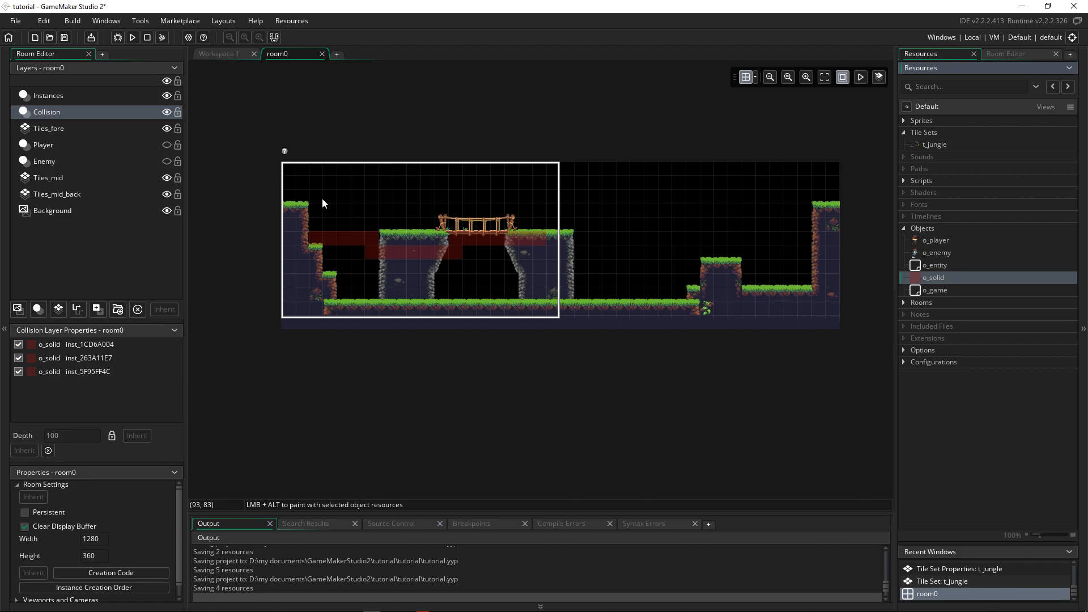
left_click(360, 246)
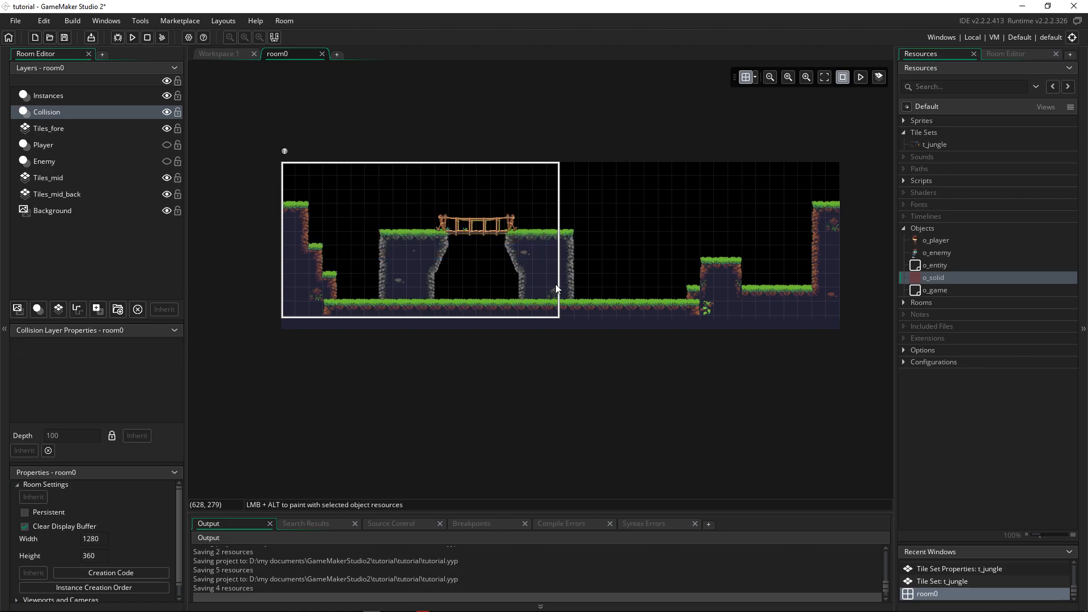
mouse_move(846, 282)
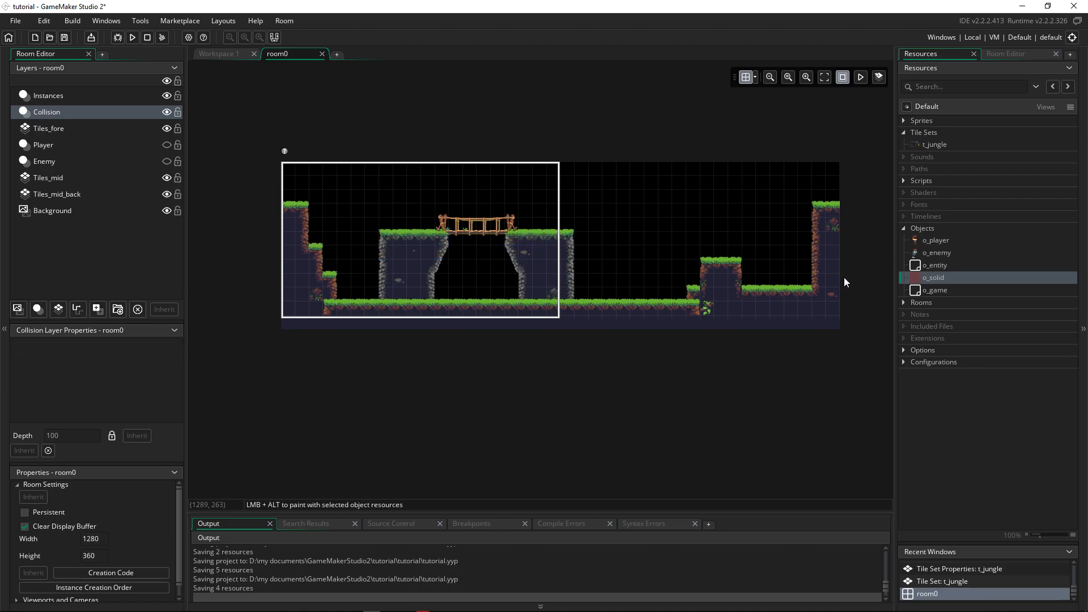
mouse_move(294, 250)
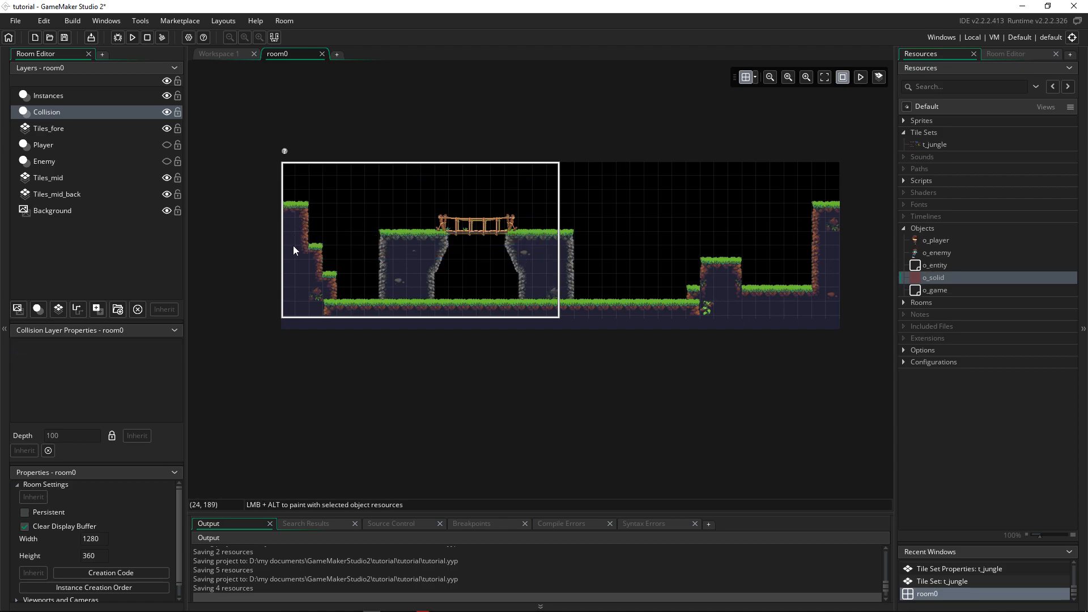
mouse_move(307, 304)
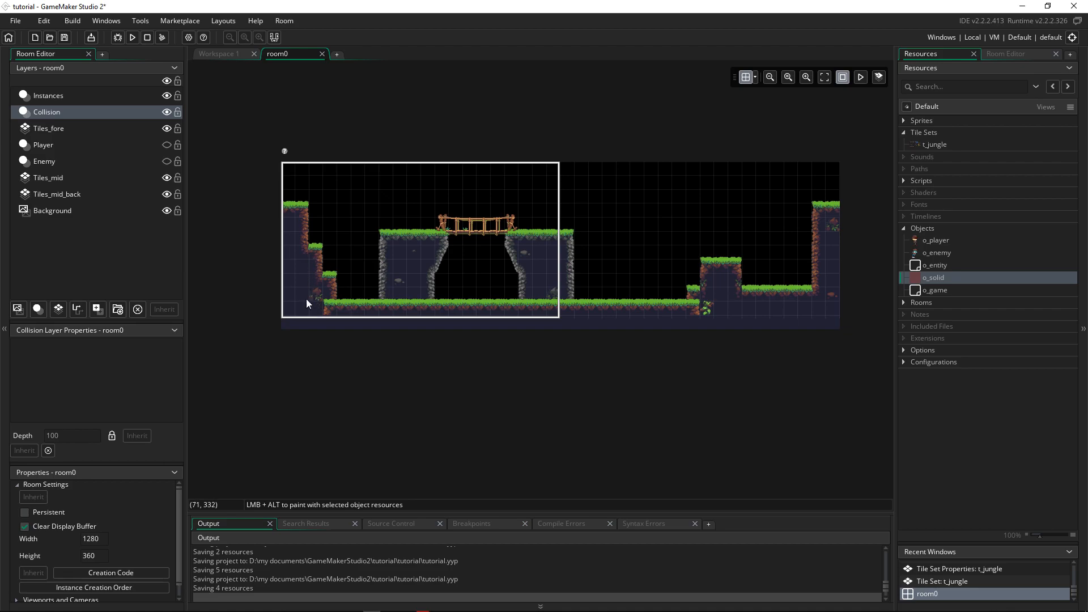
mouse_move(401, 264)
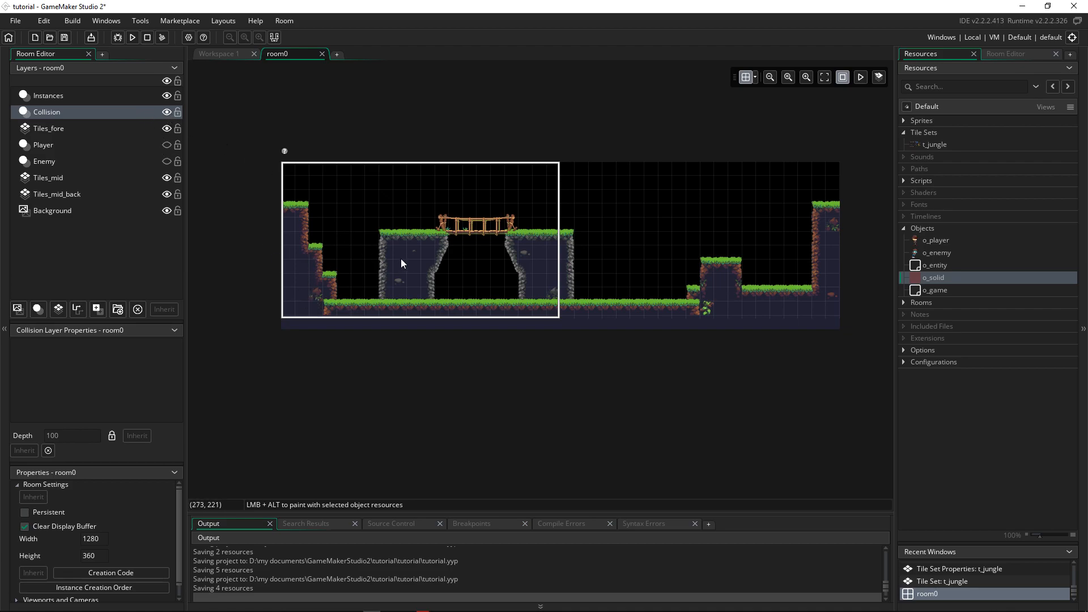
mouse_move(409, 263)
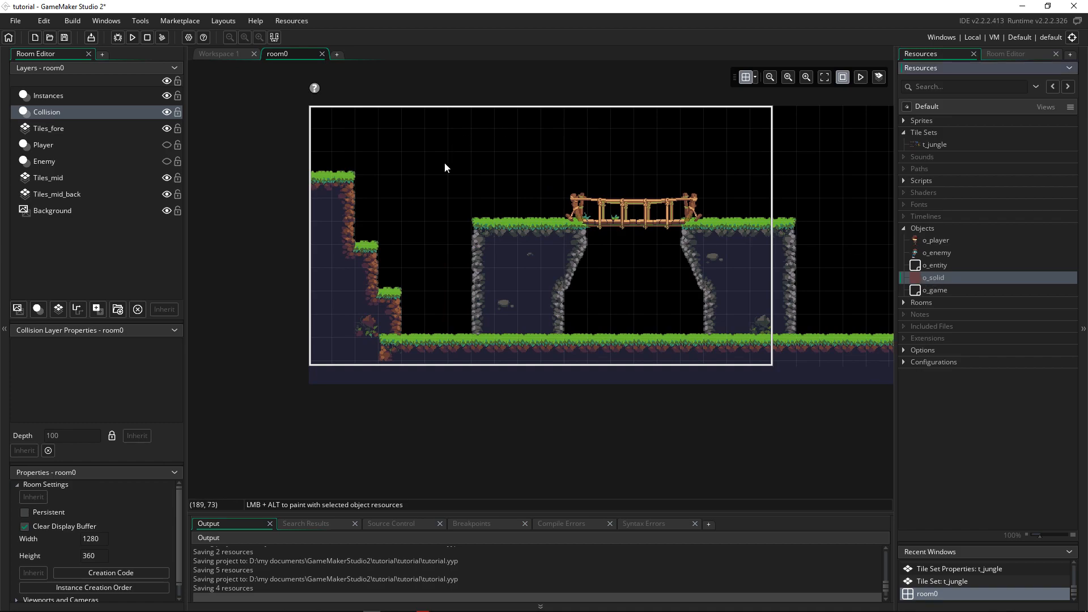
Paint o_solid collision blocks over the jungle floor, cliffs, ledges and bridge
left_click(389, 190)
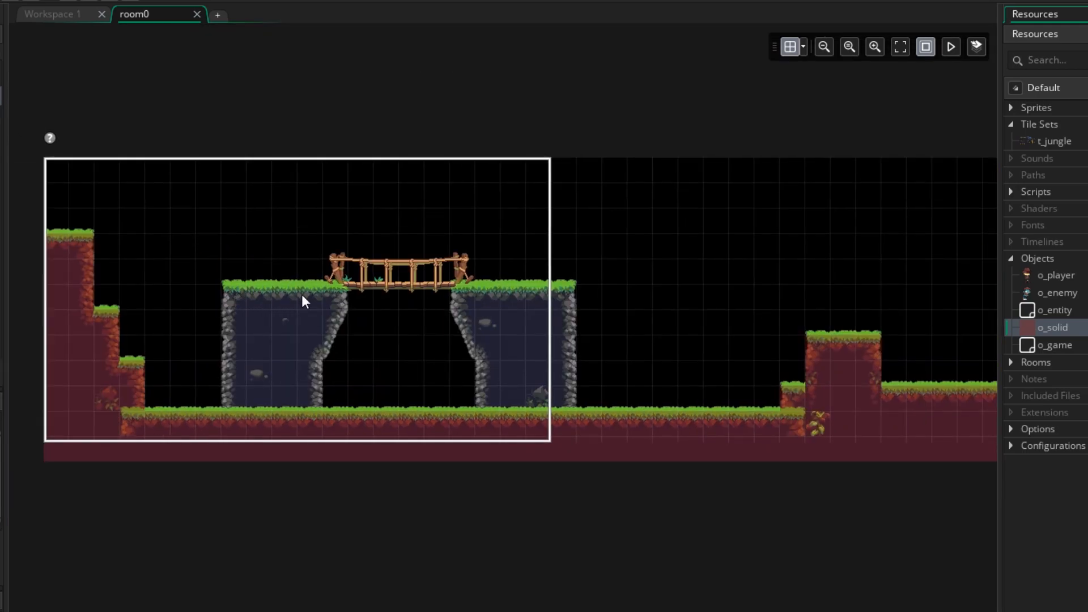
mouse_move(427, 361)
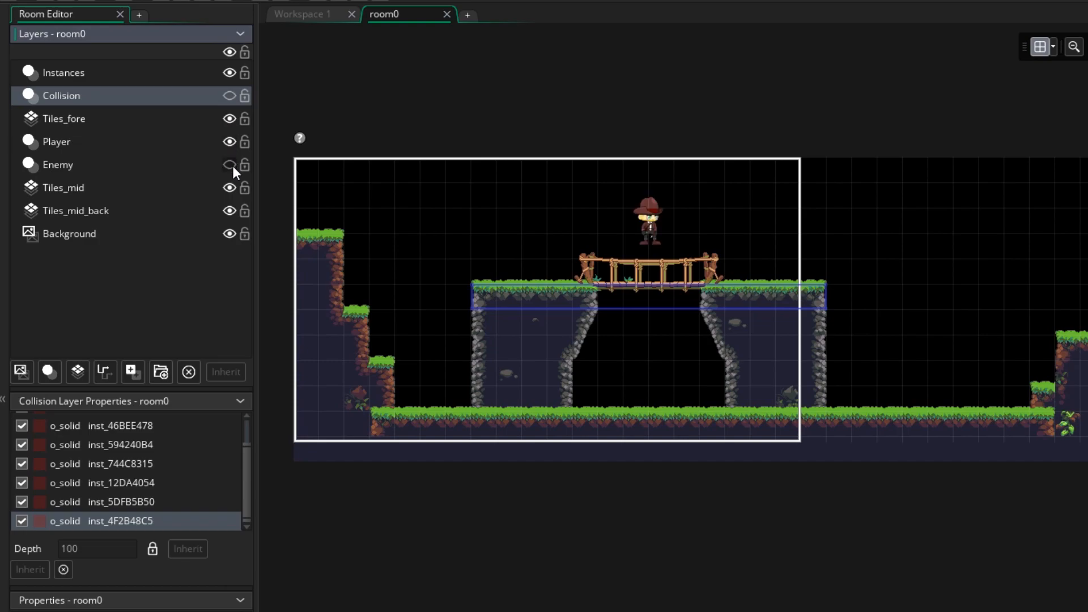
Show the Enemy layer and move an o_enemy instance onto the right-hand ledge
left_click(229, 164)
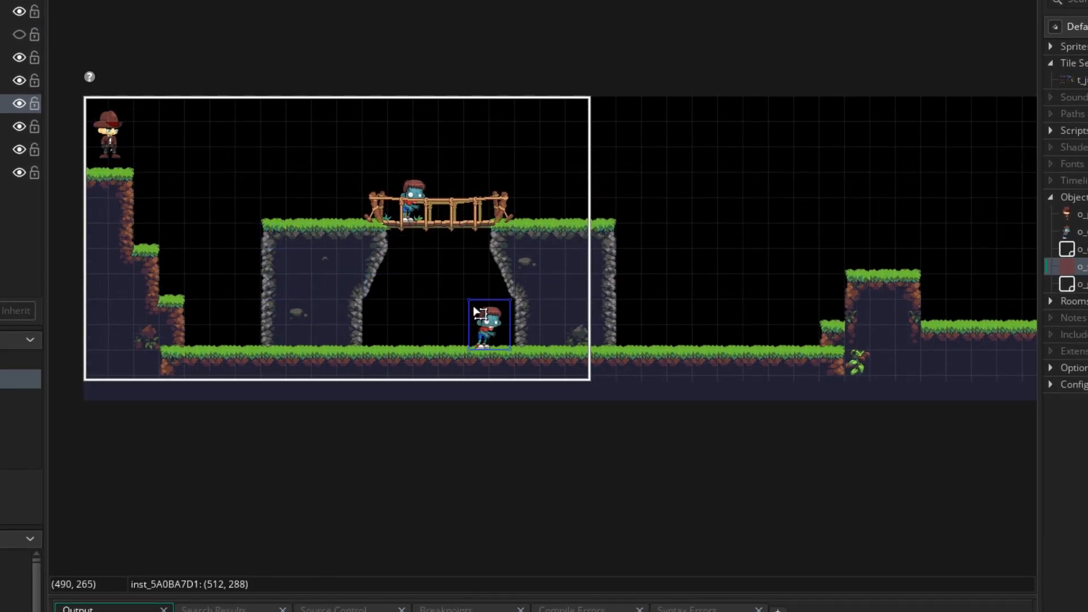
left_click(416, 194)
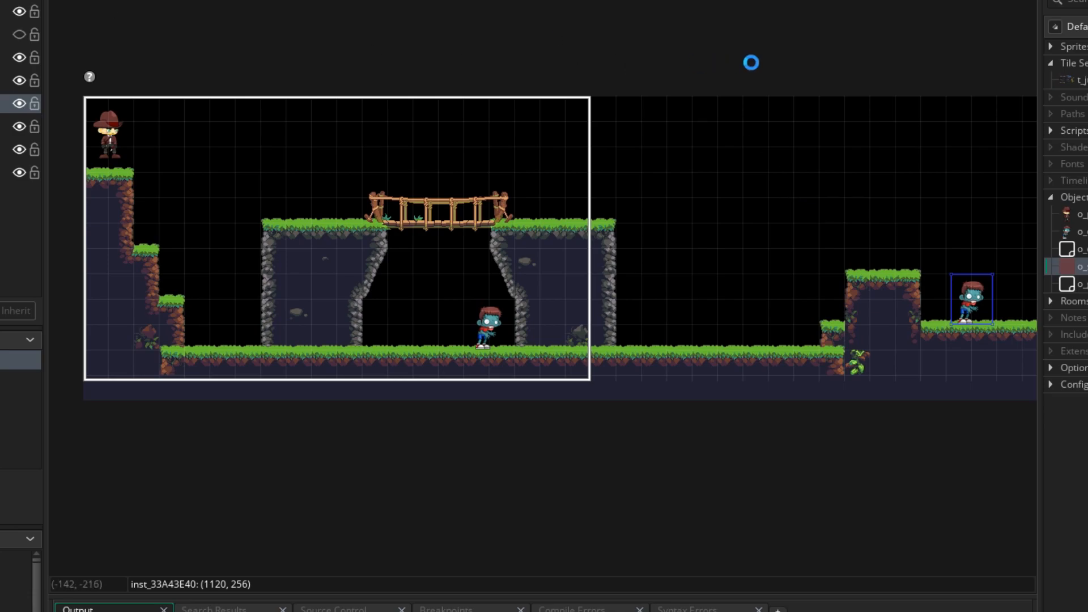
mouse_move(1013, 21)
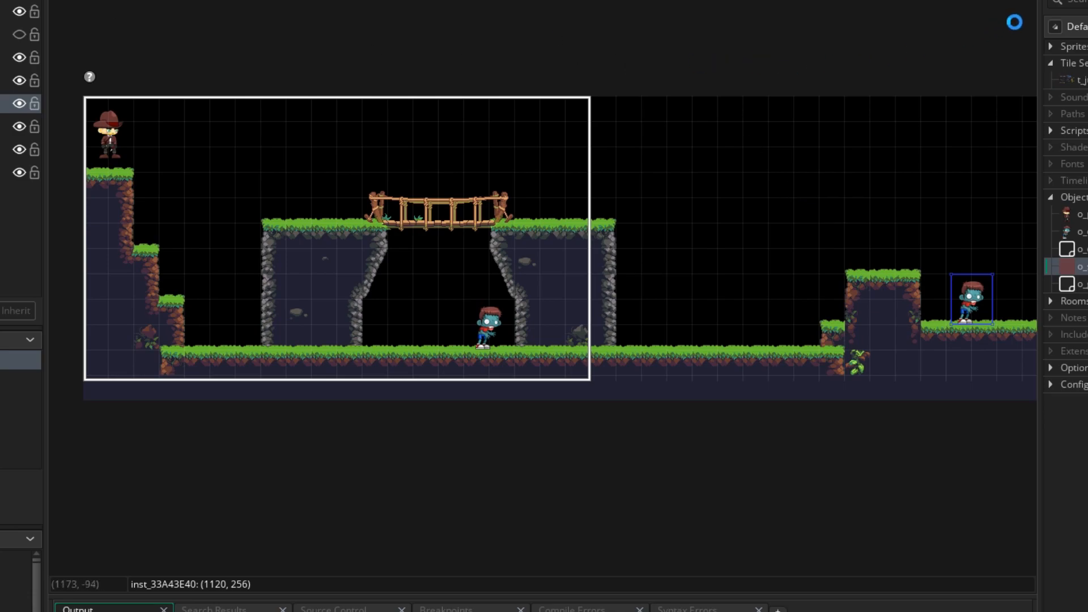
mouse_move(1024, 32)
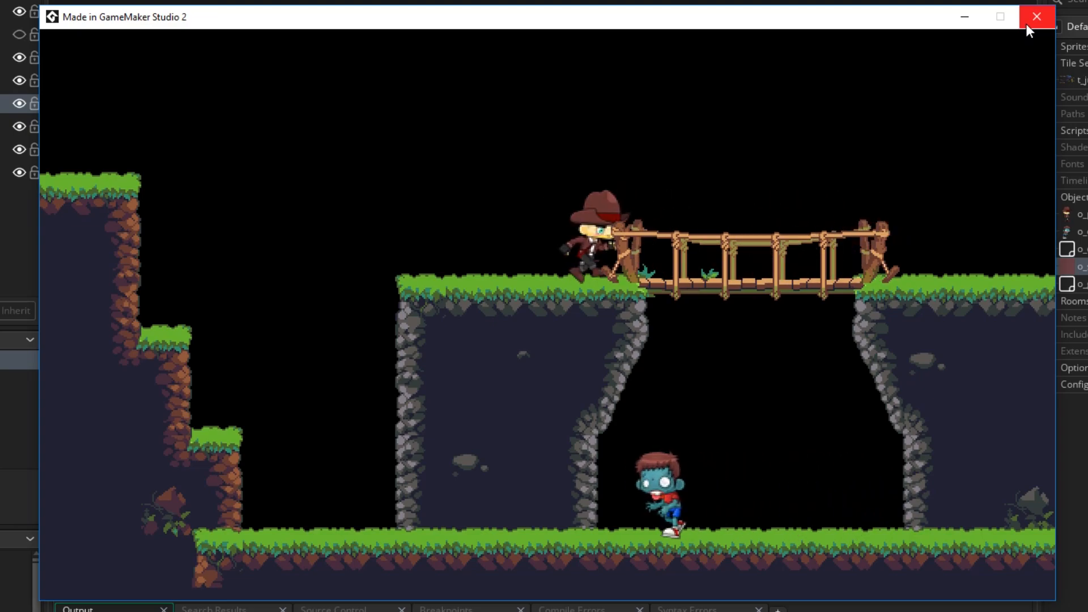
left_click(1035, 15)
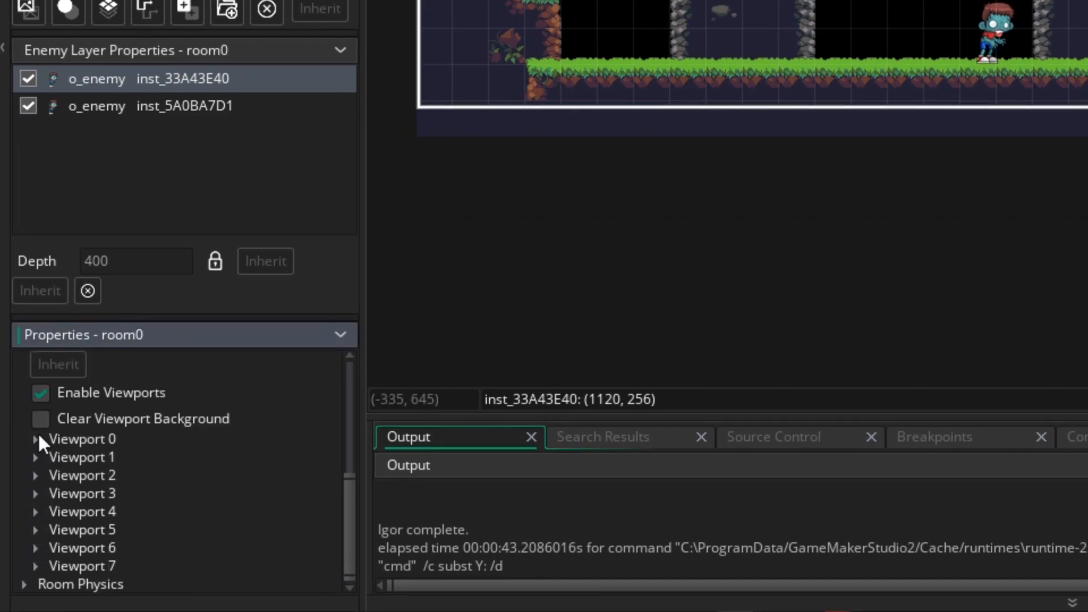
Set Viewport 0's camera to follow o_player with a horizontal border of 320
left_click(36, 438)
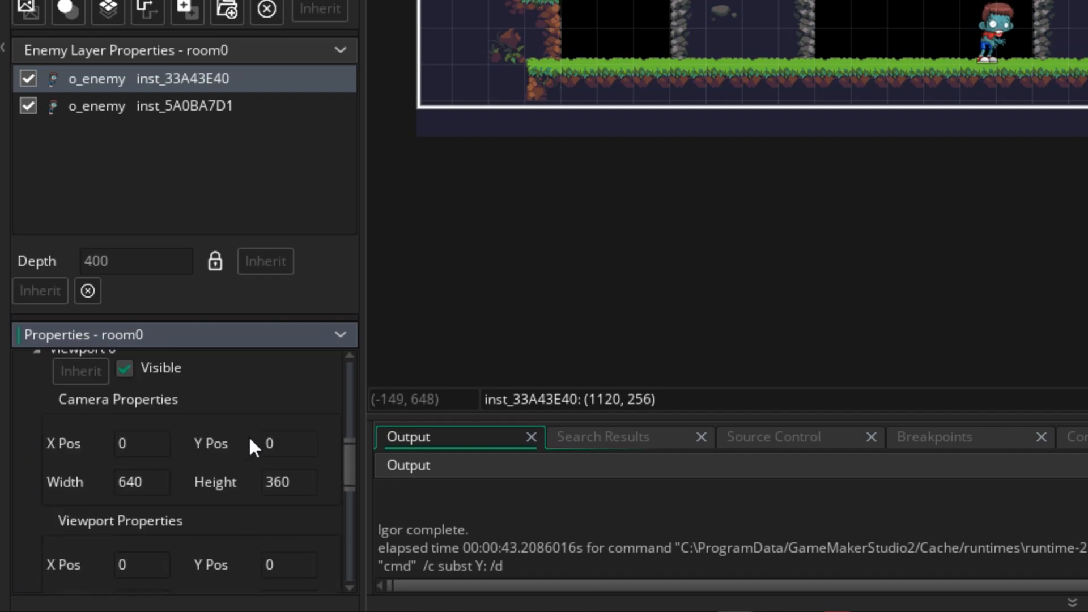
scroll("down", 3)
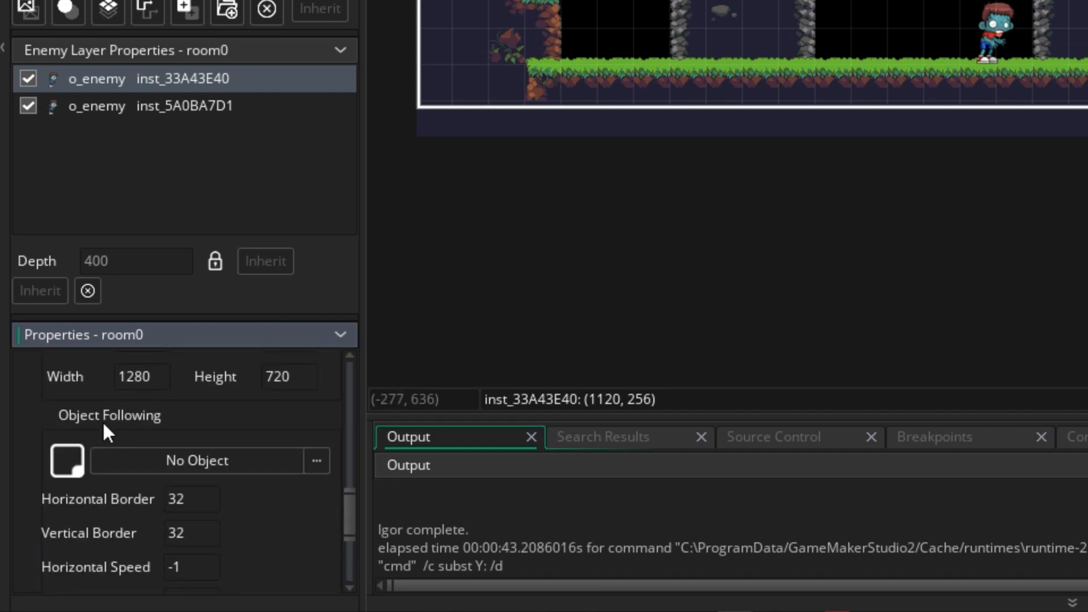
scroll("down", 3)
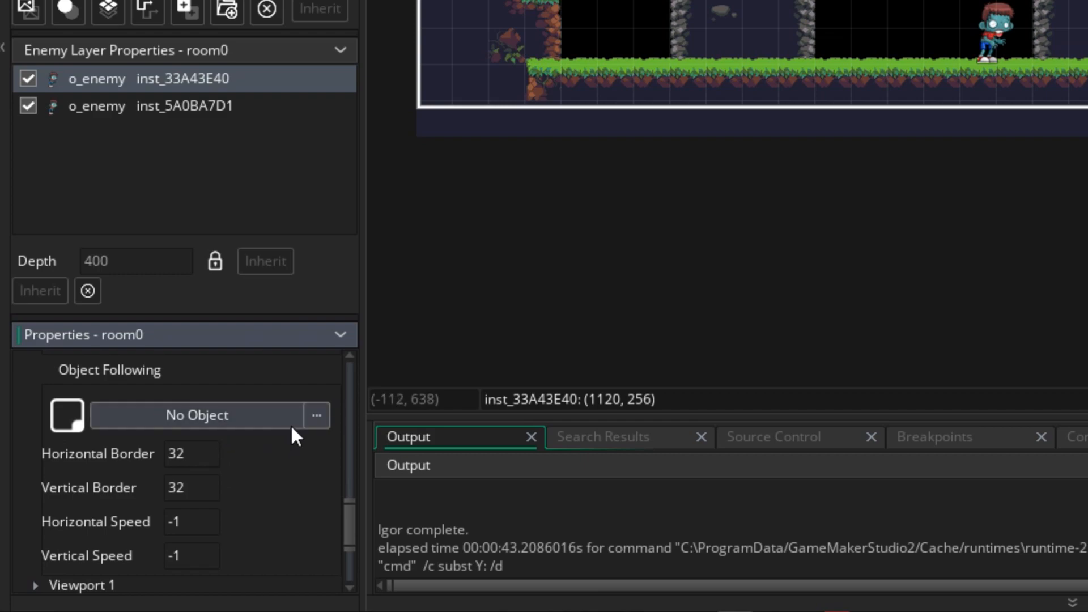
left_click(316, 415)
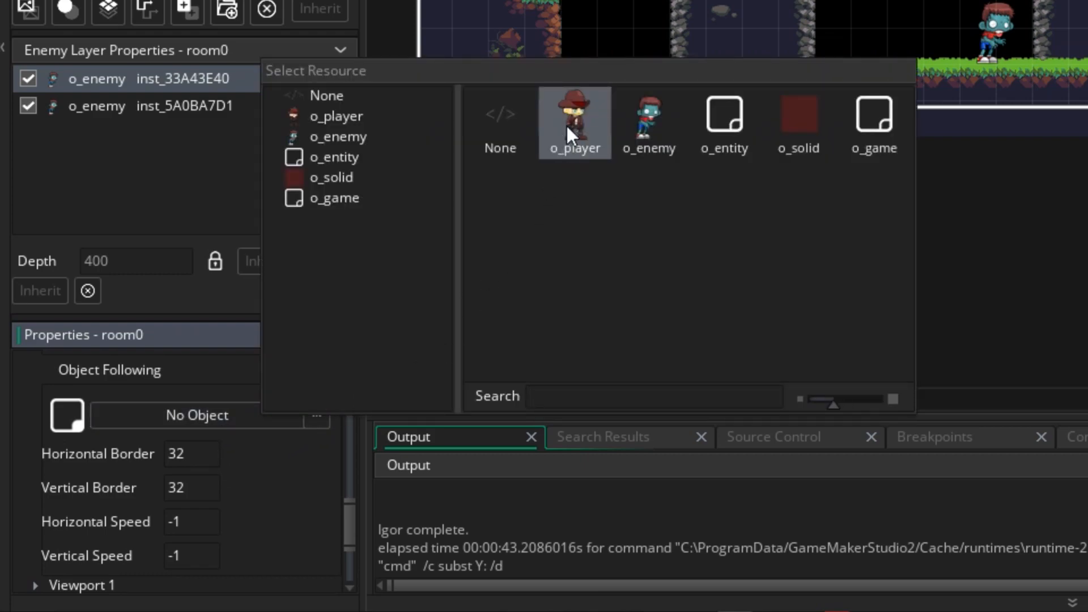
left_click(573, 123)
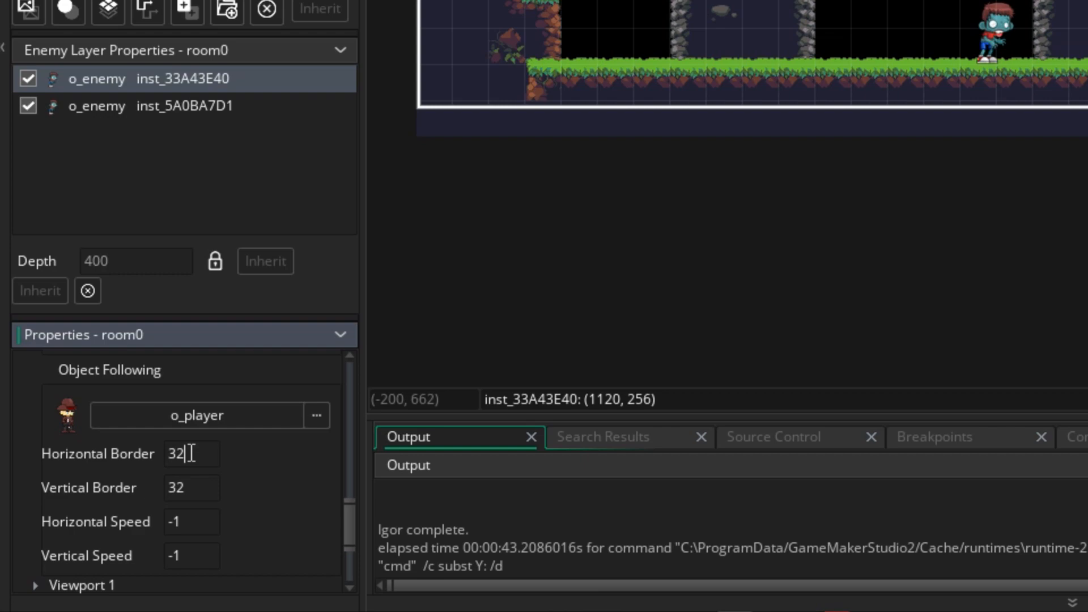
type("0")
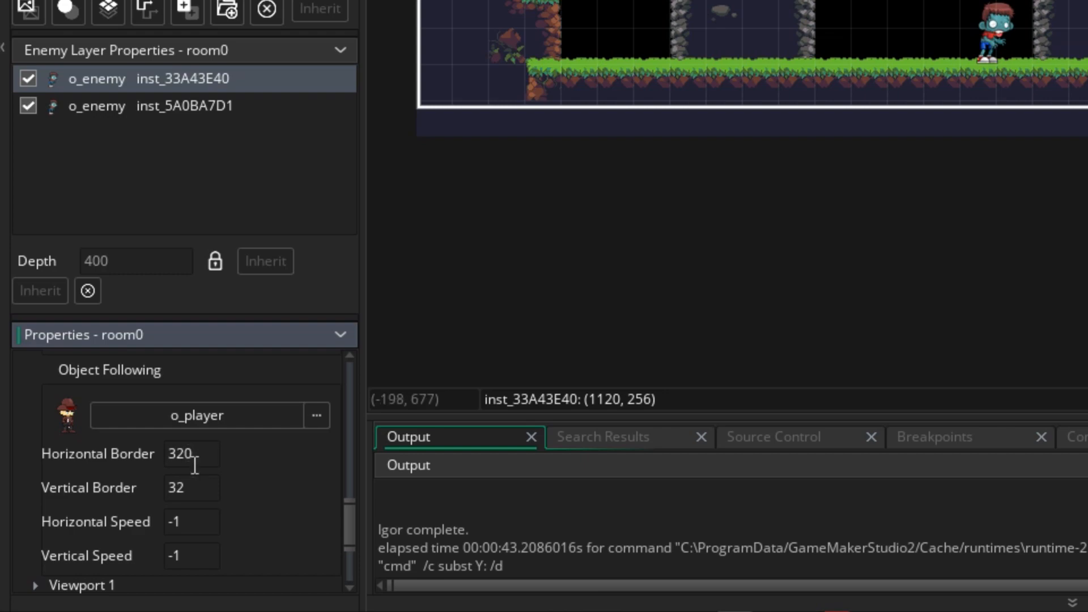